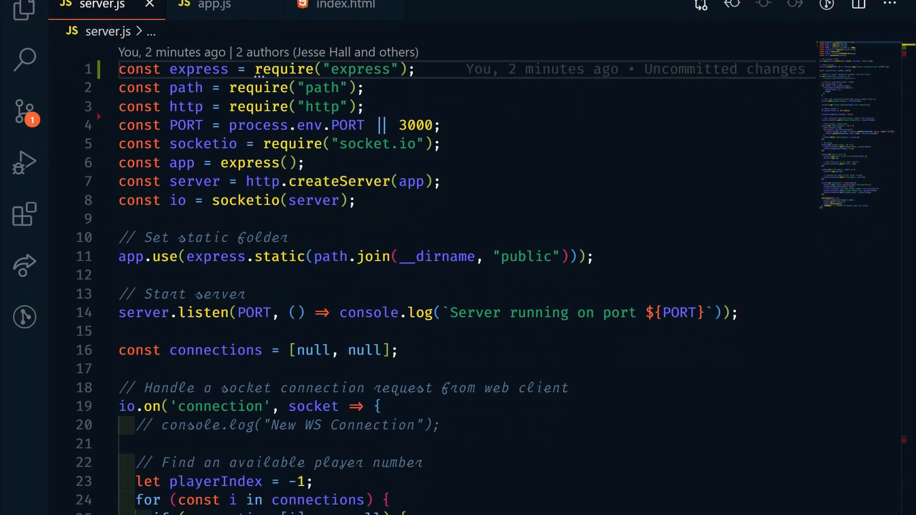
Scroll through server.js before bringing up the user settings.
{"action": "scroll", "scroll_direction": "down", "scroll_amount": 3}
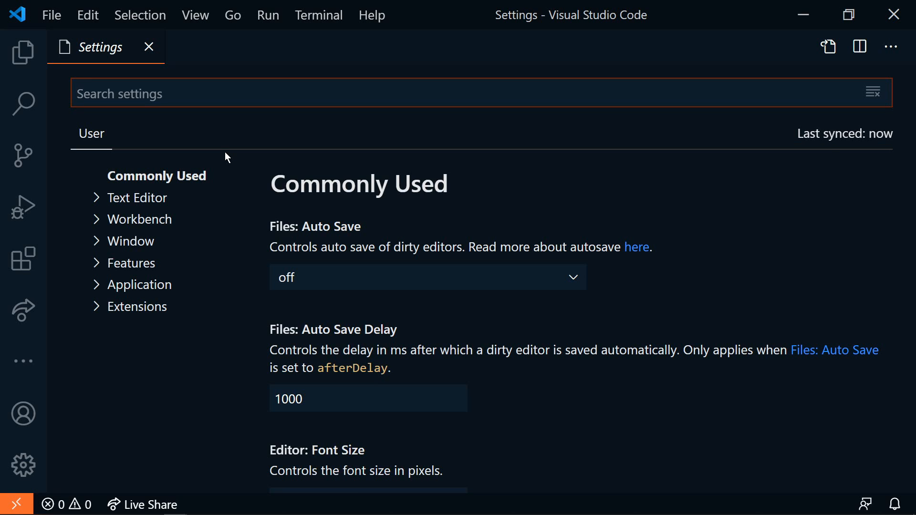
Search settings for 'format on save' and check the Format On Save Mode dropdown.
{"action": "type", "text": "formo"}
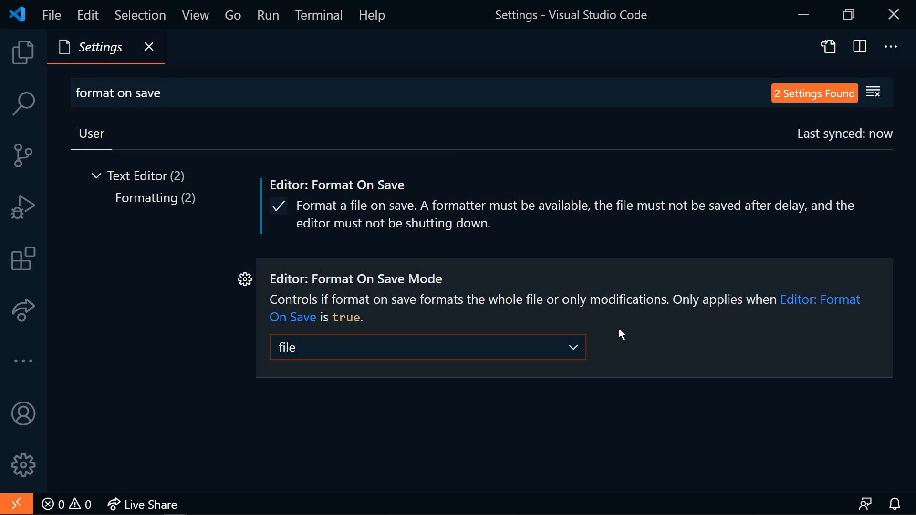
{"action": "left_click", "coordinate": [427, 348]}
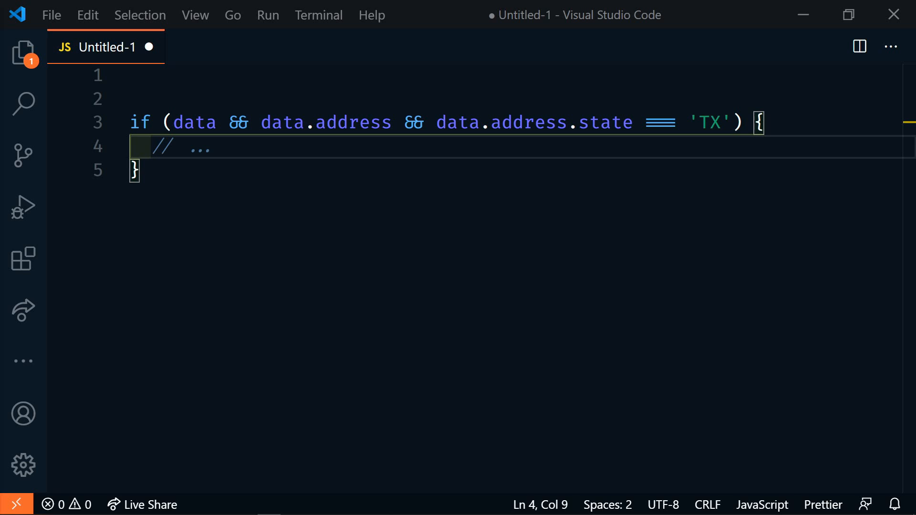
Convert the data.address.state if condition into an optional chain expression via the lightbulb.
{"action": "double_click", "coordinate": [194, 123]}
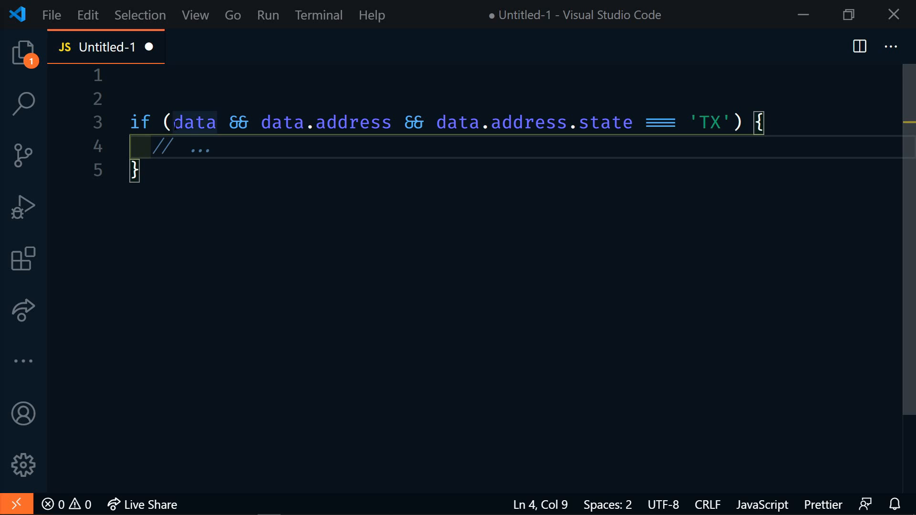
{"action": "double_click", "coordinate": [194, 123]}
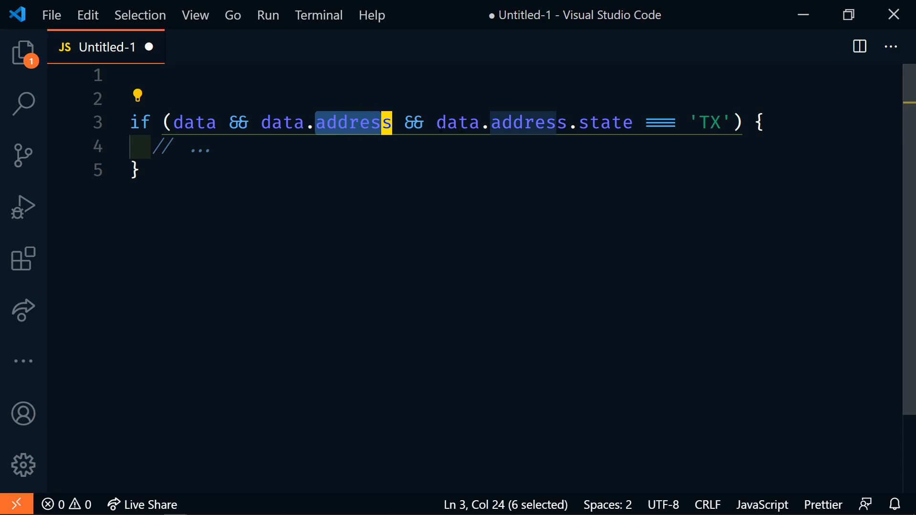
{"action": "double_click", "coordinate": [605, 122]}
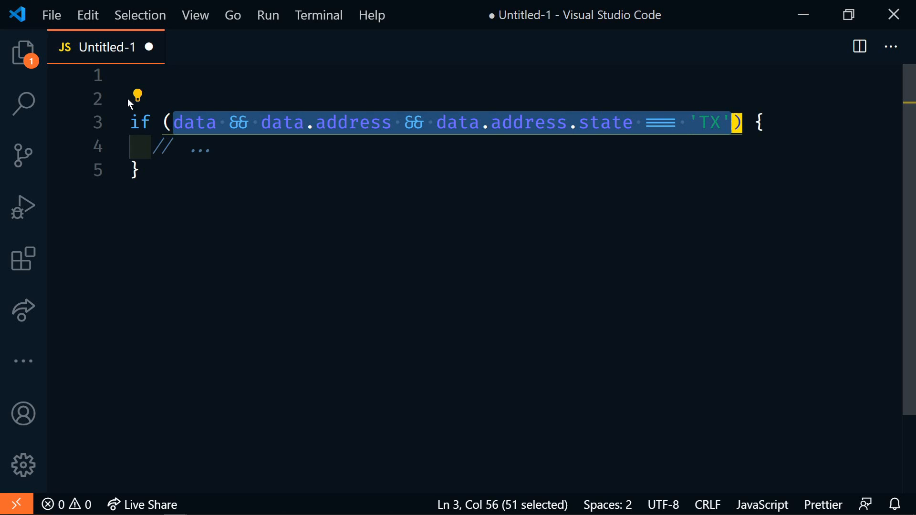
{"action": "left_click", "coordinate": [138, 95]}
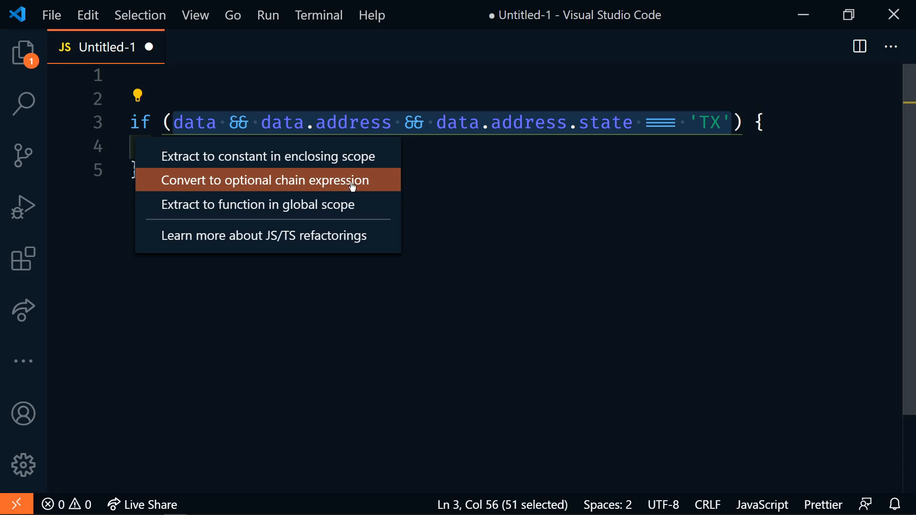
{"action": "left_click", "coordinate": [265, 181]}
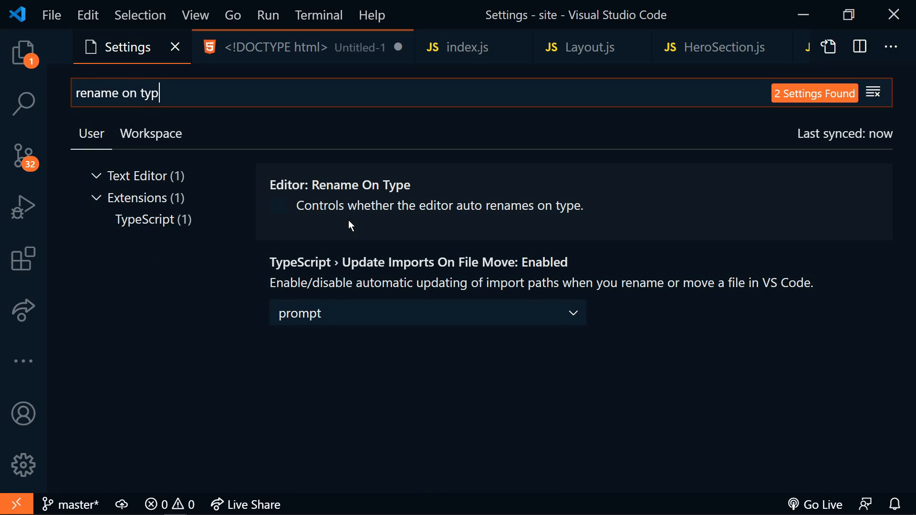
Toggle Editor: Rename On Type and change the untitled HTML heading from h1 to h2.
{"action": "left_click", "coordinate": [277, 206]}
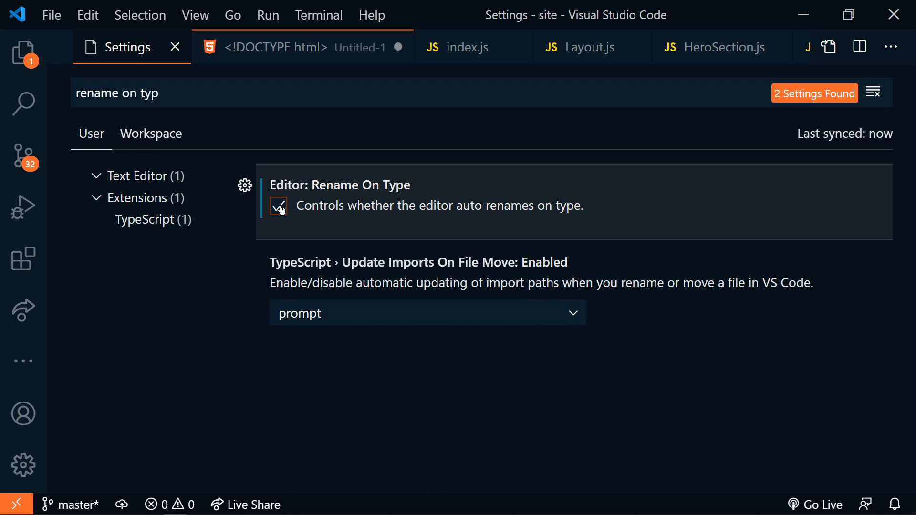
{"action": "left_click", "coordinate": [278, 206]}
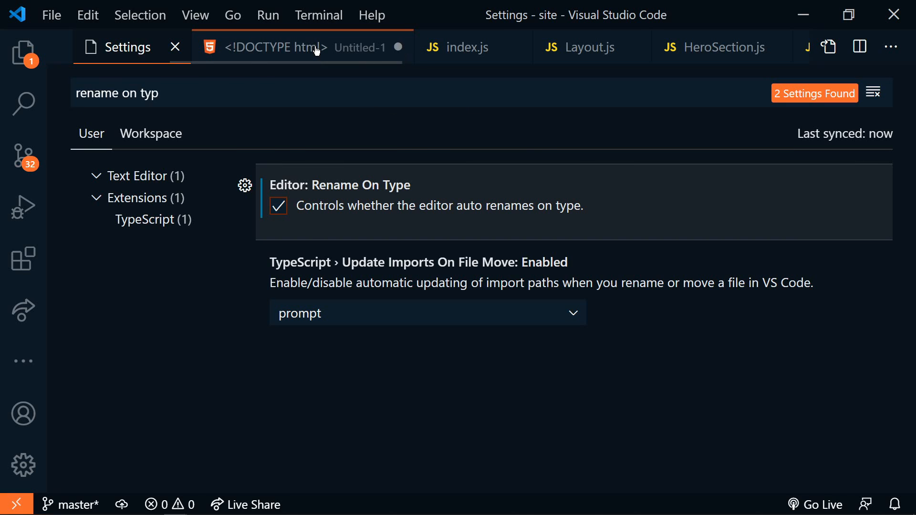
{"action": "left_click", "coordinate": [287, 47]}
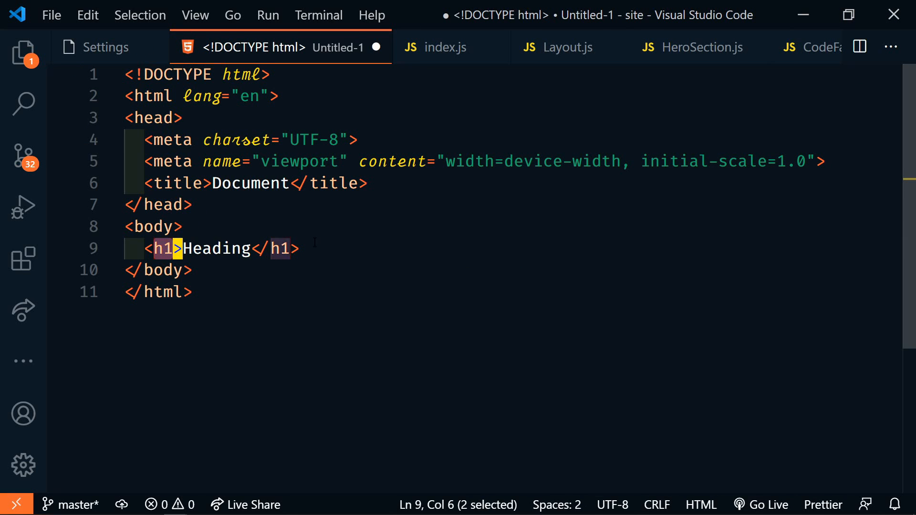
{"action": "type", "text": "2"}
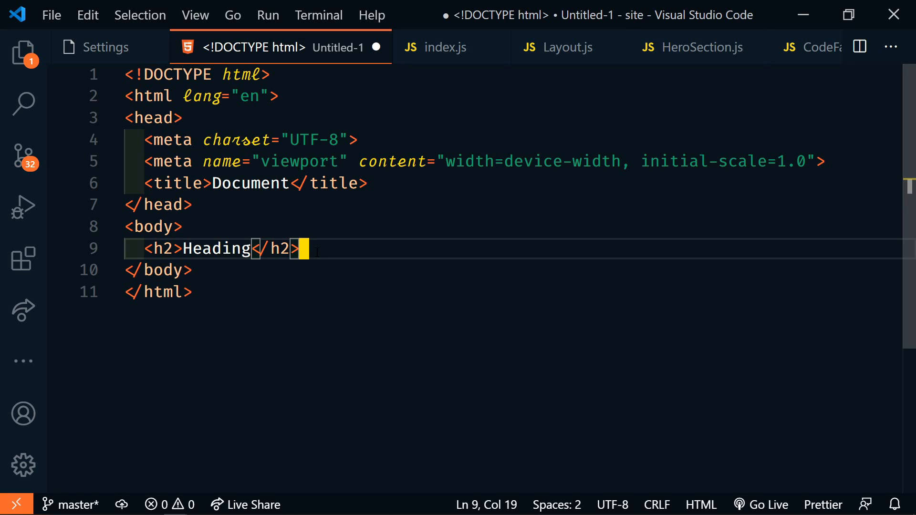
{"action": "mouse_move", "coordinate": [577, 49]}
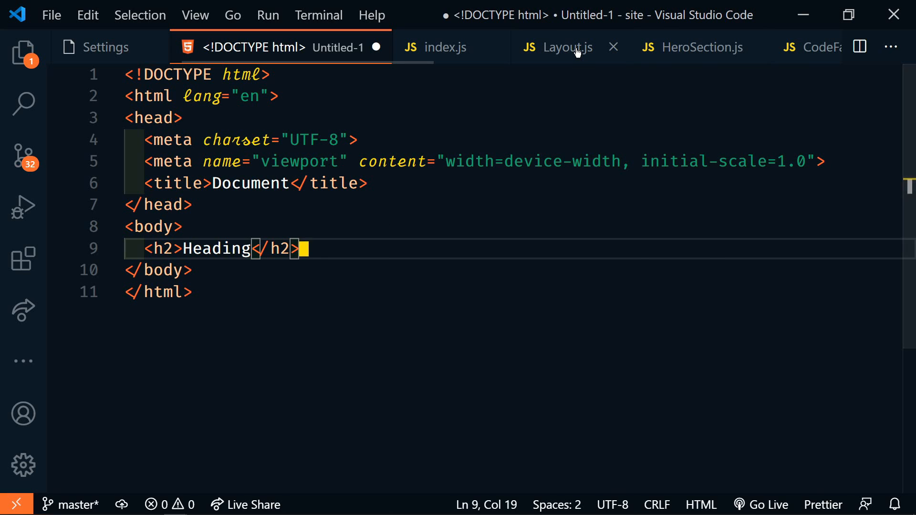
Select and delete the h1 tag name in Layout.js's header.
{"action": "left_click", "coordinate": [569, 48]}
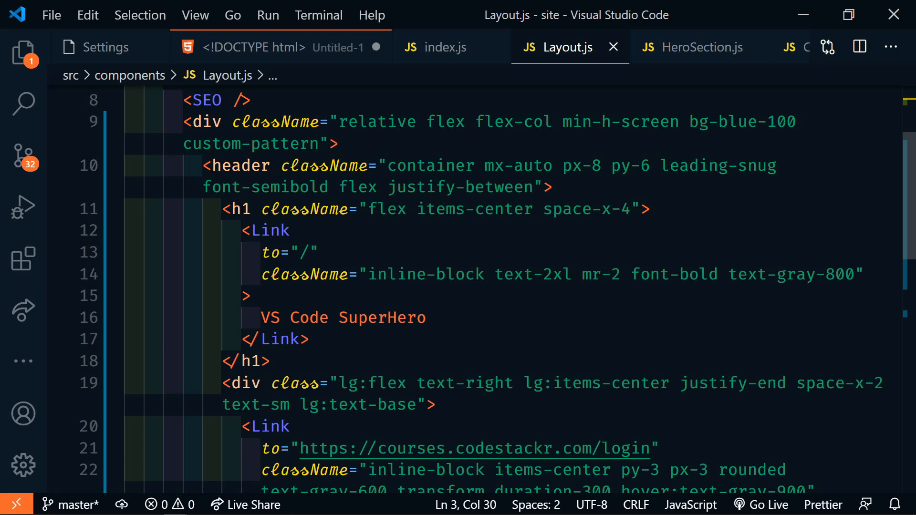
{"action": "double_click", "coordinate": [241, 208]}
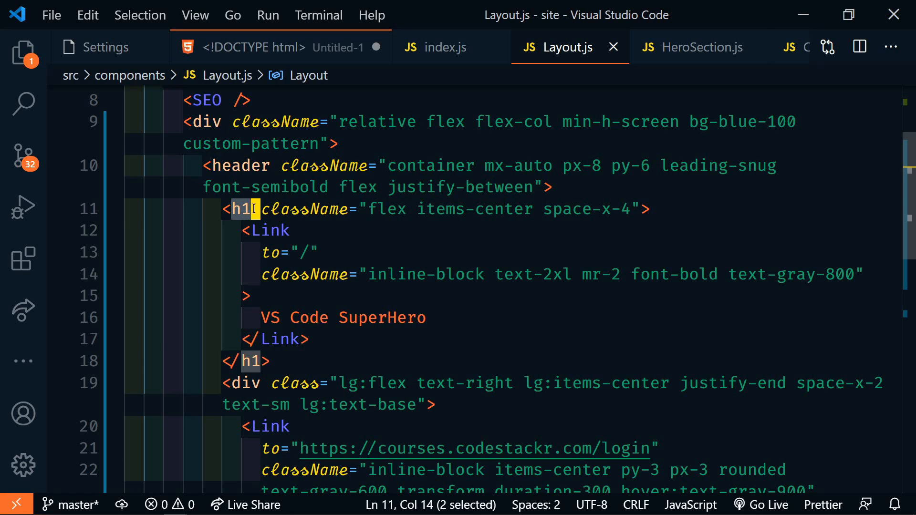
{"action": "key", "text": "Backspace"}
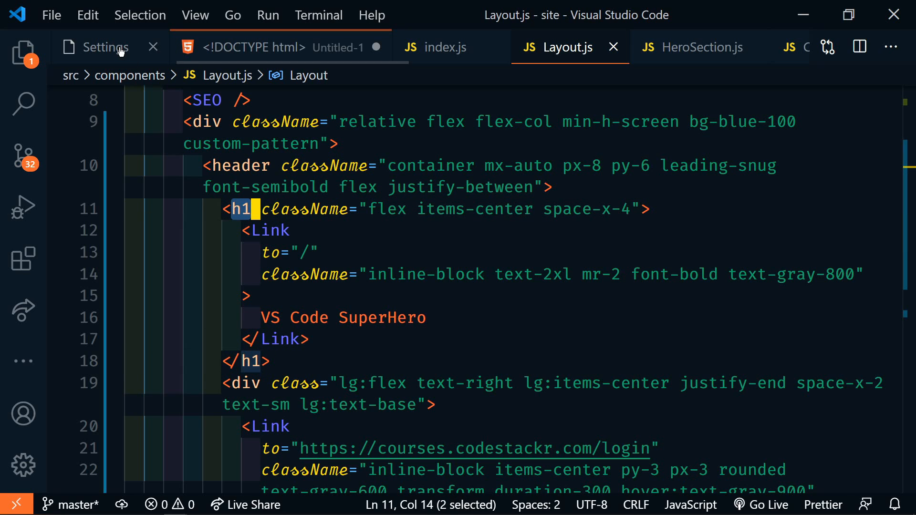
{"action": "left_click", "coordinate": [105, 47]}
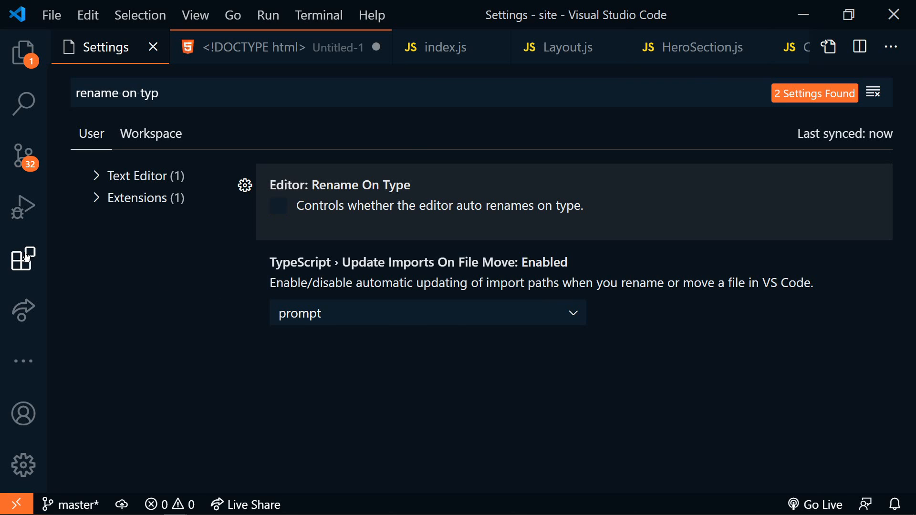
Search extensions for 'auto' and enable the Auto Rename Tag extension.
{"action": "left_click", "coordinate": [20, 259]}
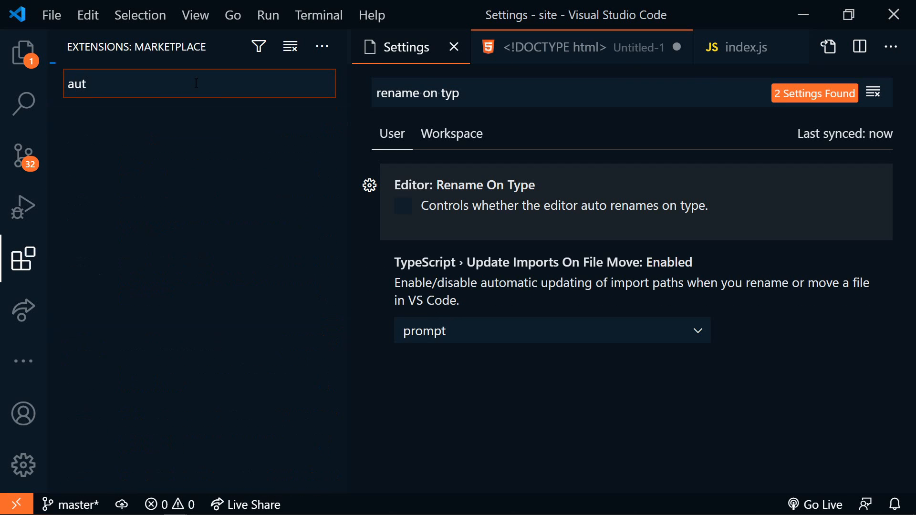
{"action": "type", "text": "o"}
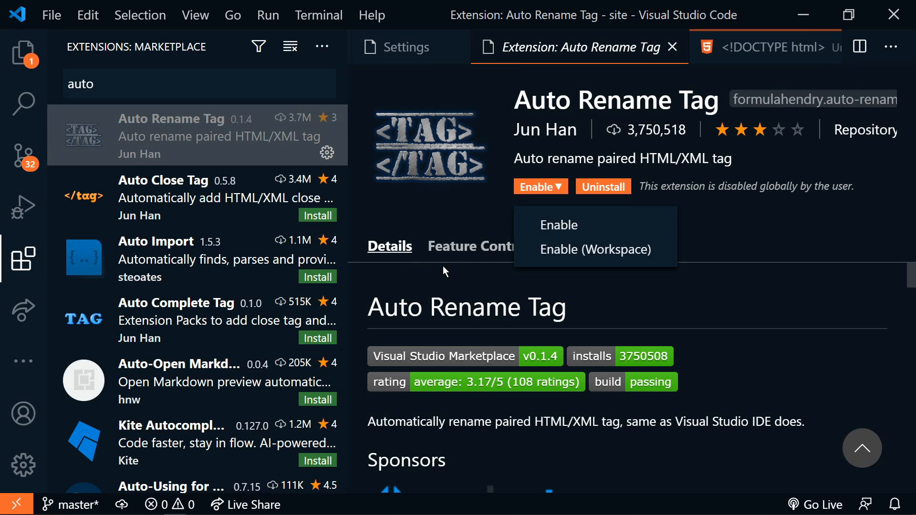
{"action": "left_click", "coordinate": [559, 225]}
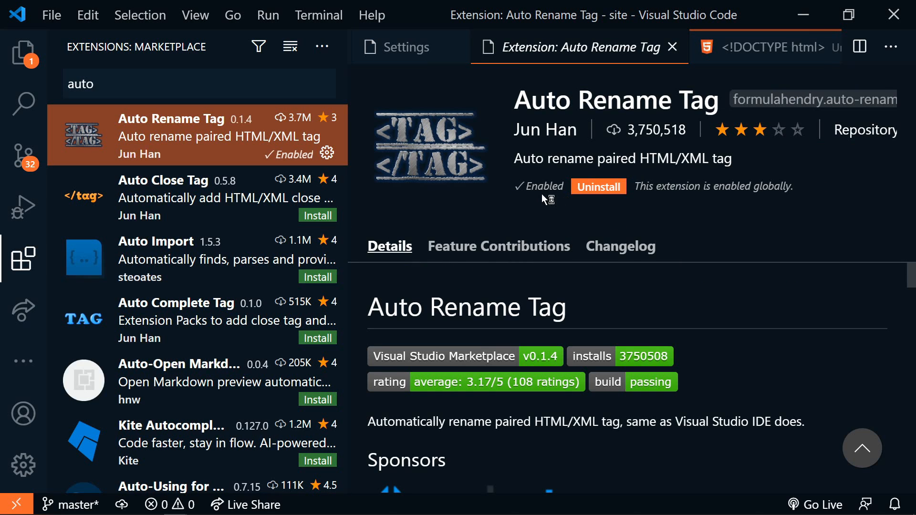
{"action": "left_click", "coordinate": [552, 48]}
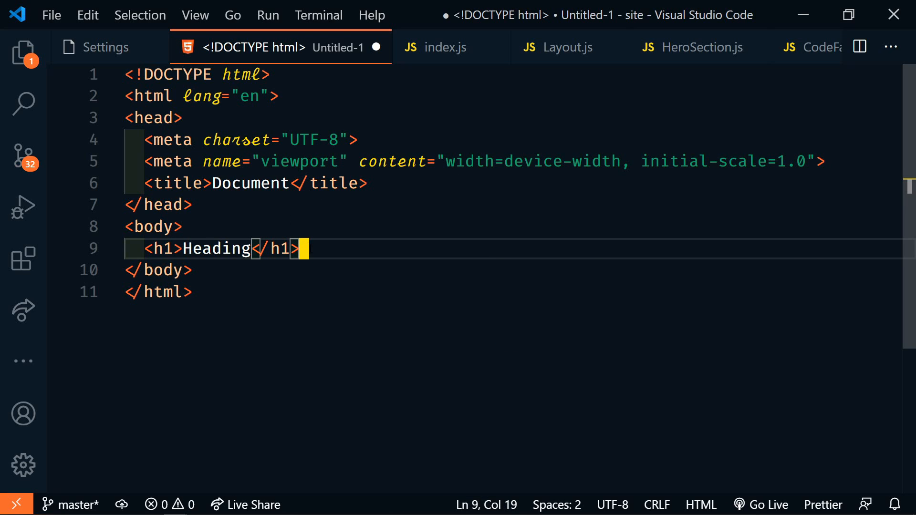
Change Layout.js's header h1 tag to h2, closing tag included, and reopen settings.
{"action": "left_click", "coordinate": [567, 47]}
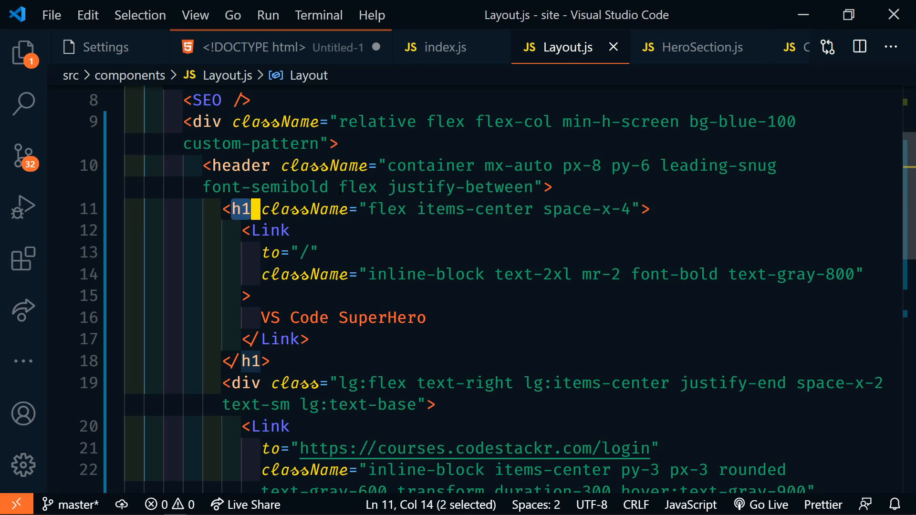
{"action": "type", "text": "2"}
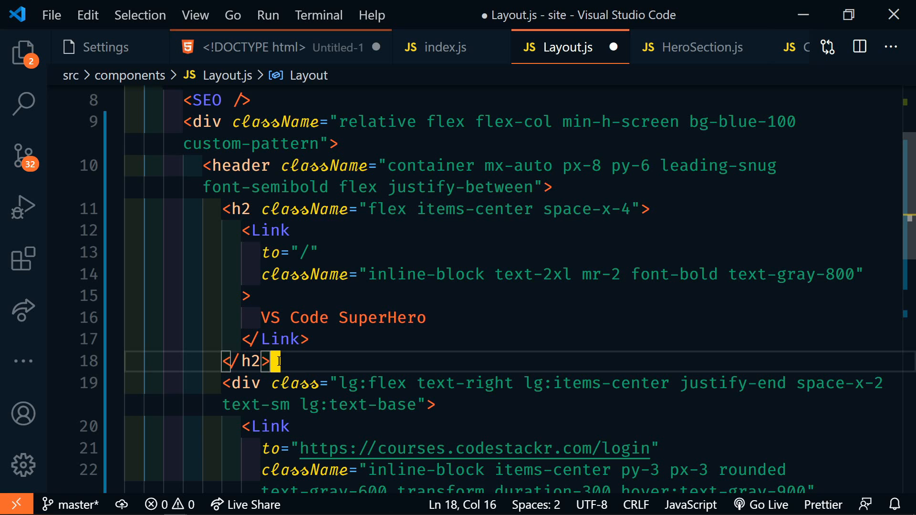
{"action": "left_click", "coordinate": [102, 46]}
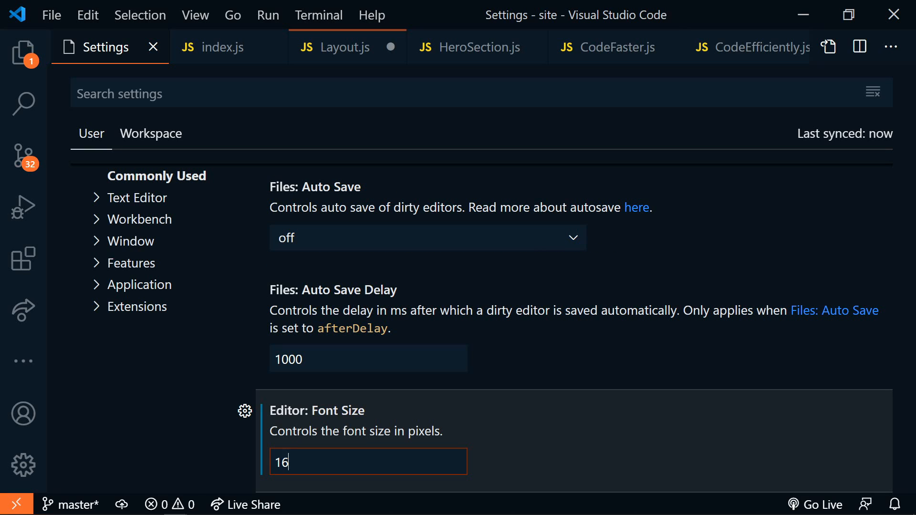
Enter 18 and switch back to the Layout.js editor.
{"action": "type", "text": "18"}
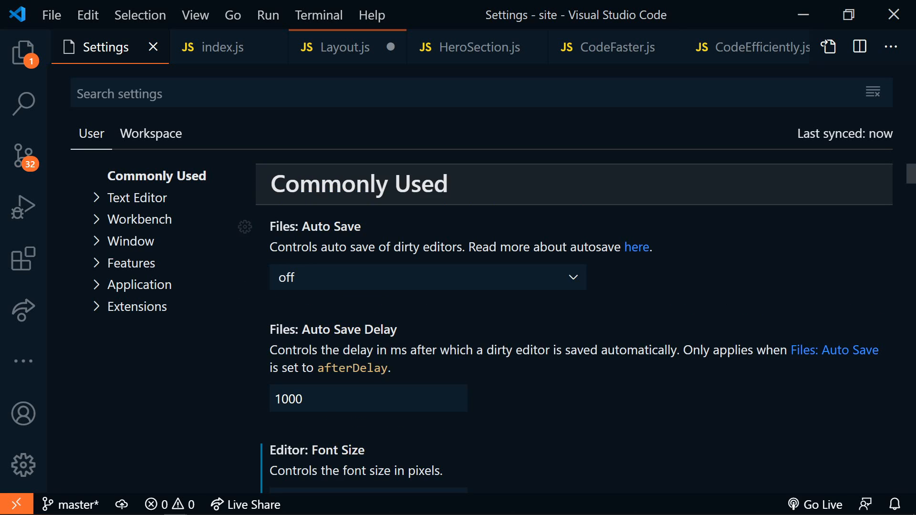
{"action": "left_click", "coordinate": [343, 47]}
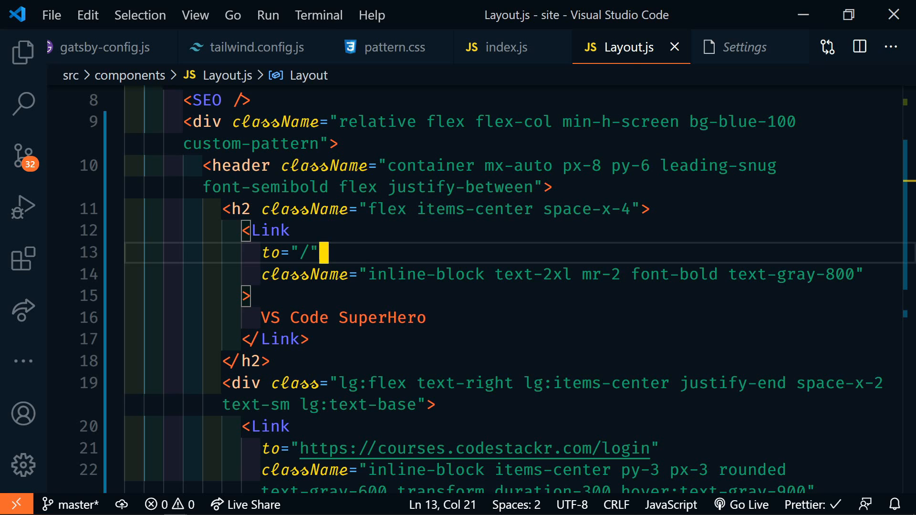
Pin Layout.js as the first editor tab using its tab context menu.
{"action": "right_click", "coordinate": [628, 47]}
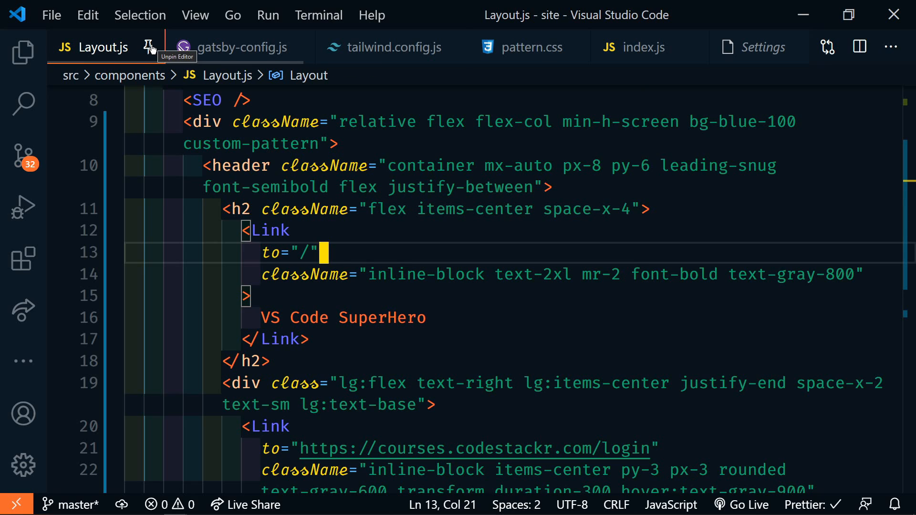
{"action": "left_click", "coordinate": [150, 47]}
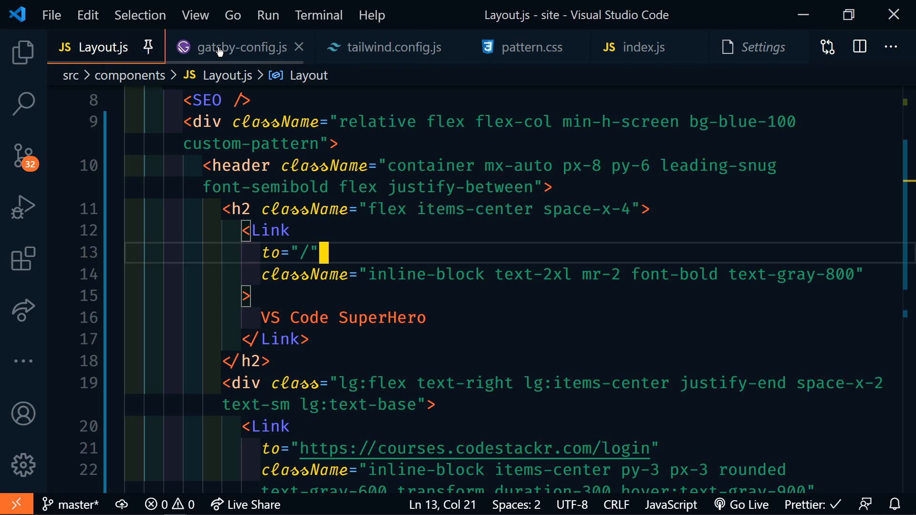
{"action": "mouse_move", "coordinate": [220, 51]}
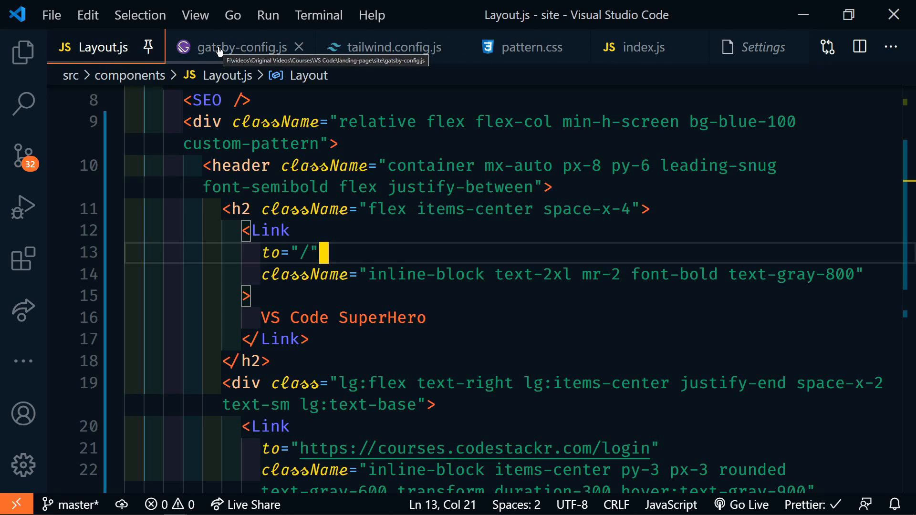
{"action": "left_click", "coordinate": [758, 47]}
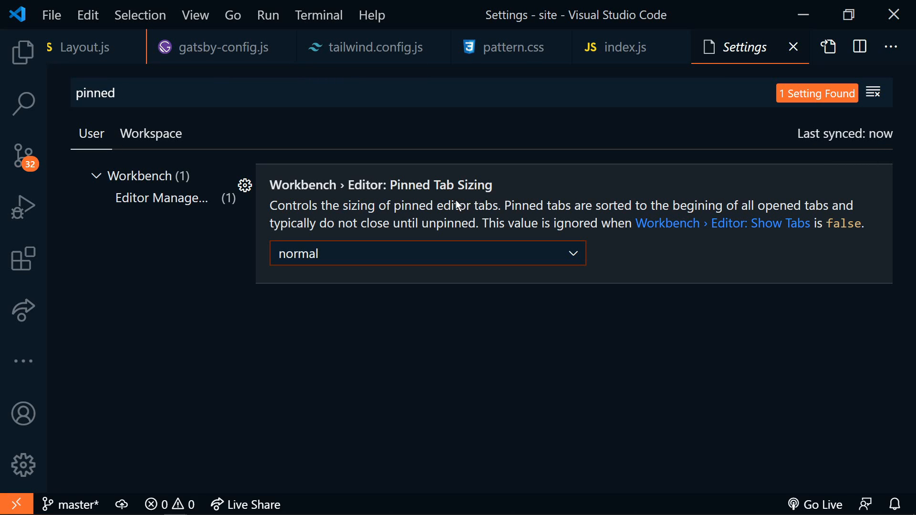
{"action": "mouse_move", "coordinate": [477, 206]}
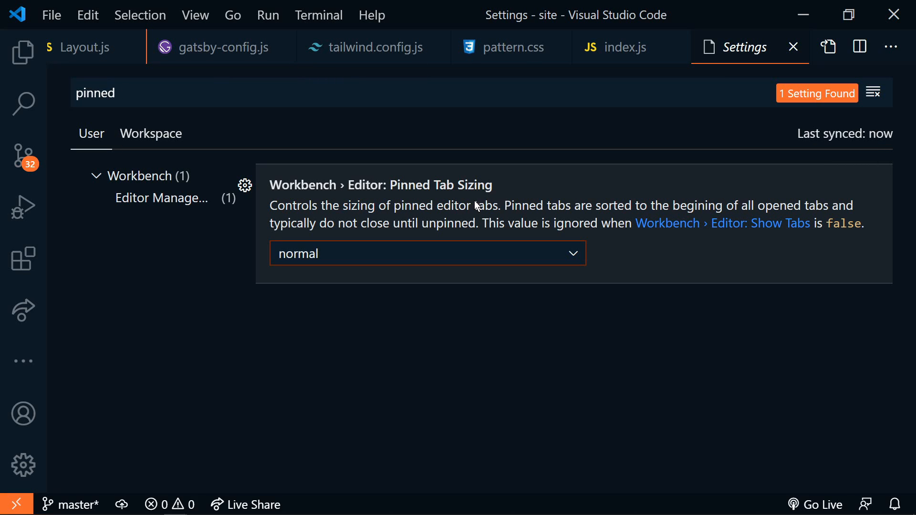
Set Pinned Tab Sizing to compact, then change it to shrink.
{"action": "left_click", "coordinate": [427, 254]}
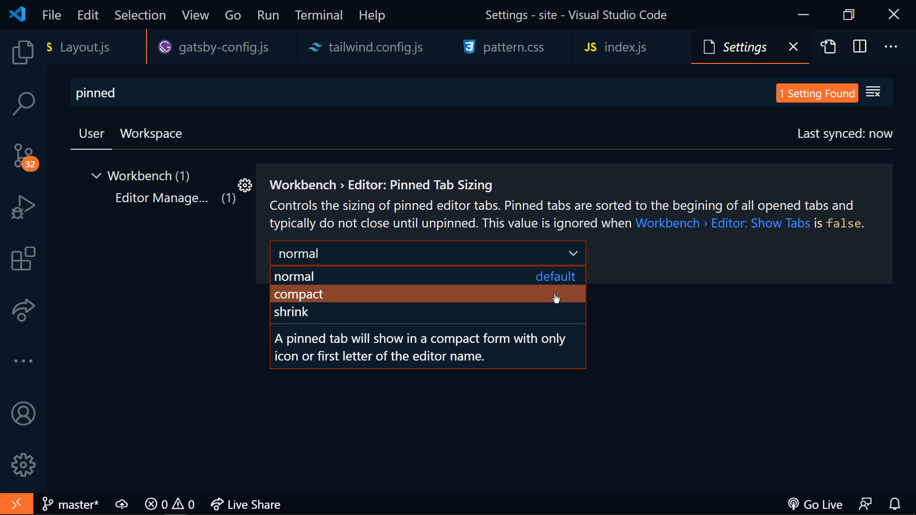
{"action": "left_click", "coordinate": [298, 293]}
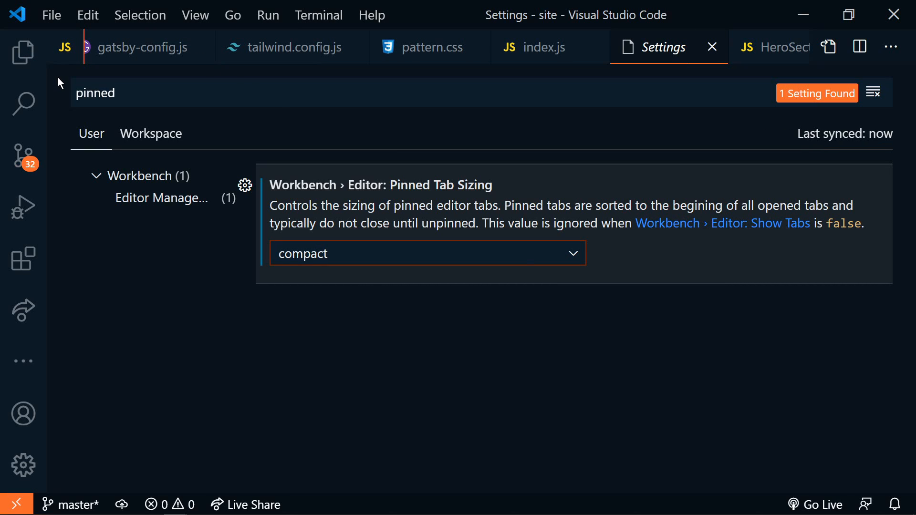
{"action": "mouse_move", "coordinate": [64, 61]}
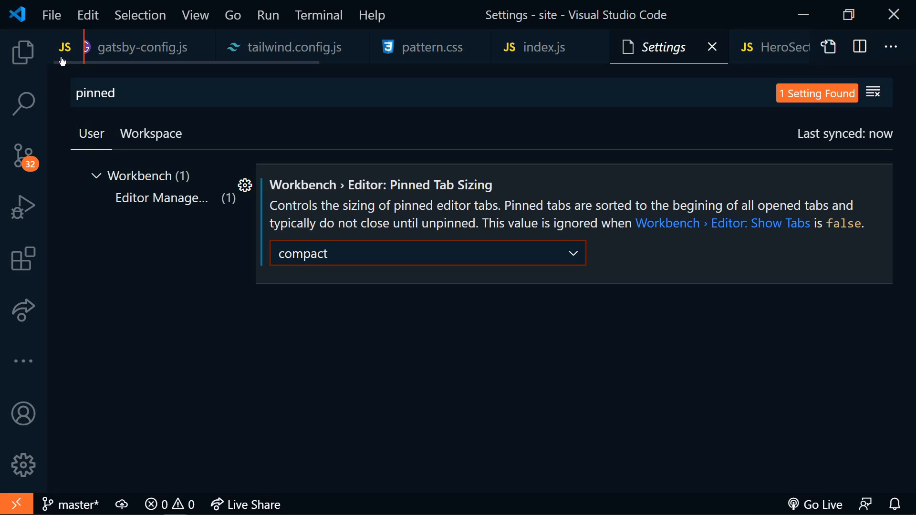
{"action": "mouse_move", "coordinate": [71, 49]}
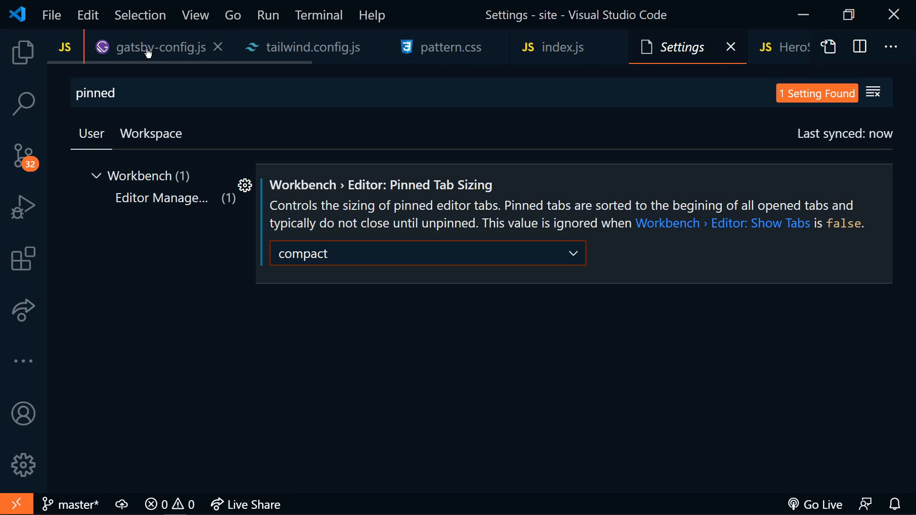
{"action": "left_click", "coordinate": [217, 46]}
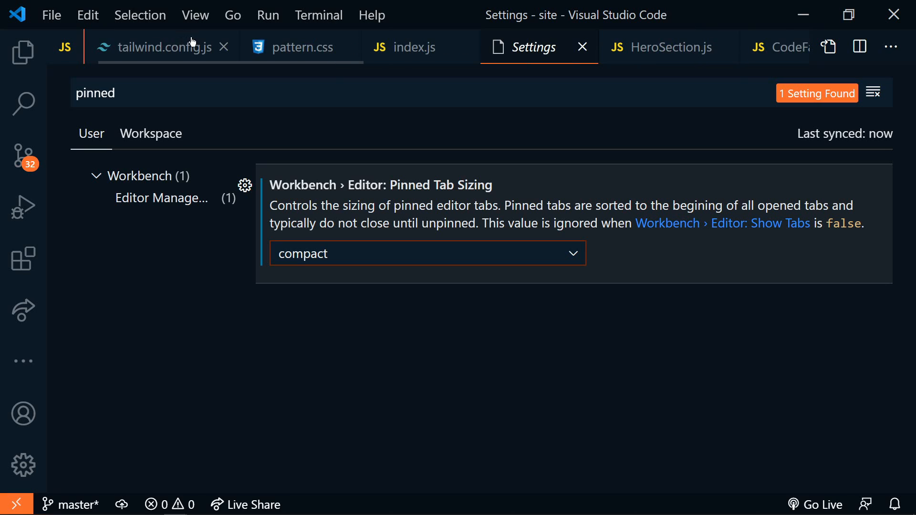
{"action": "left_click", "coordinate": [427, 253]}
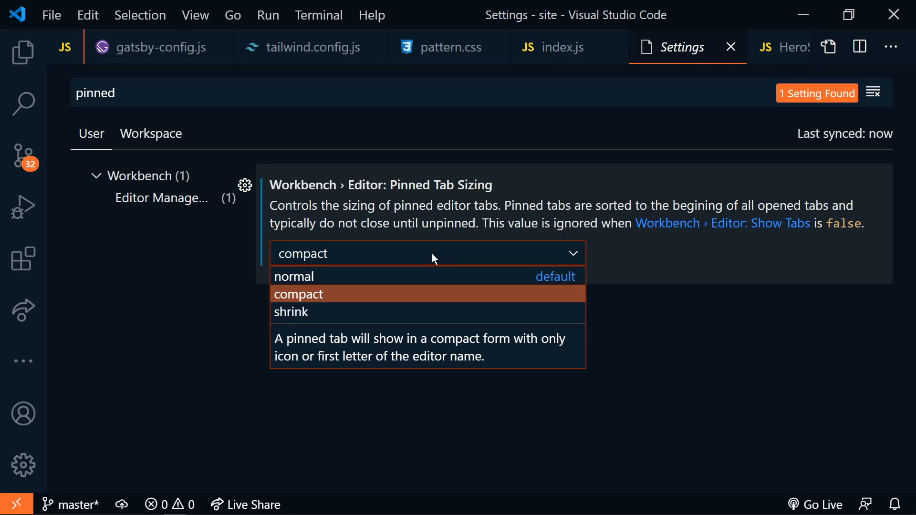
{"action": "left_click", "coordinate": [291, 312]}
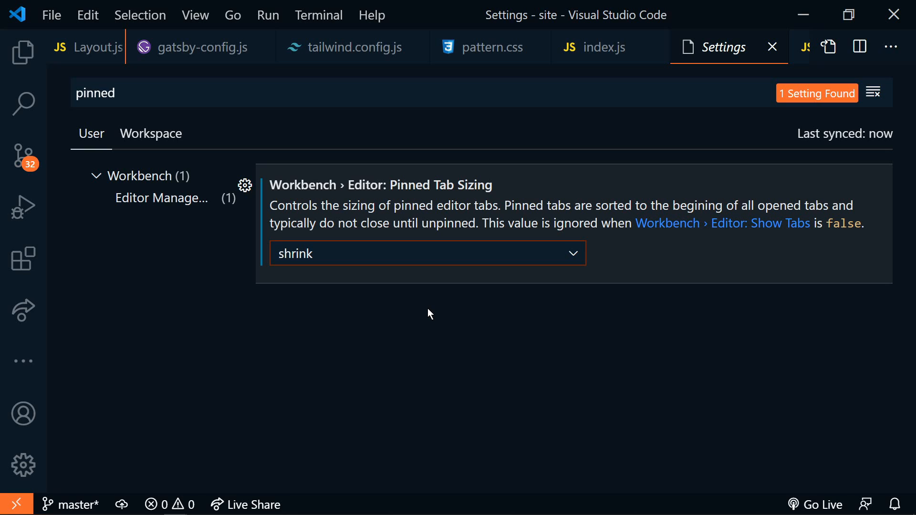
{"action": "mouse_move", "coordinate": [171, 57]}
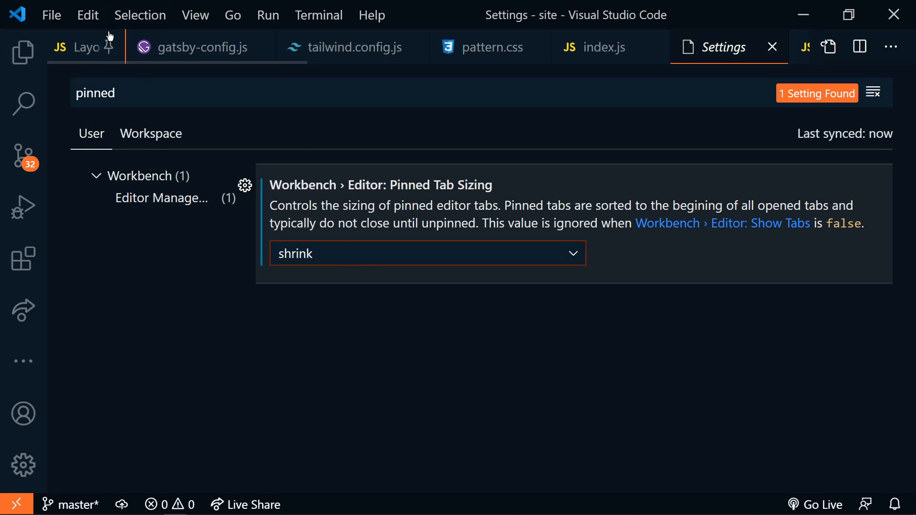
{"action": "mouse_move", "coordinate": [108, 47]}
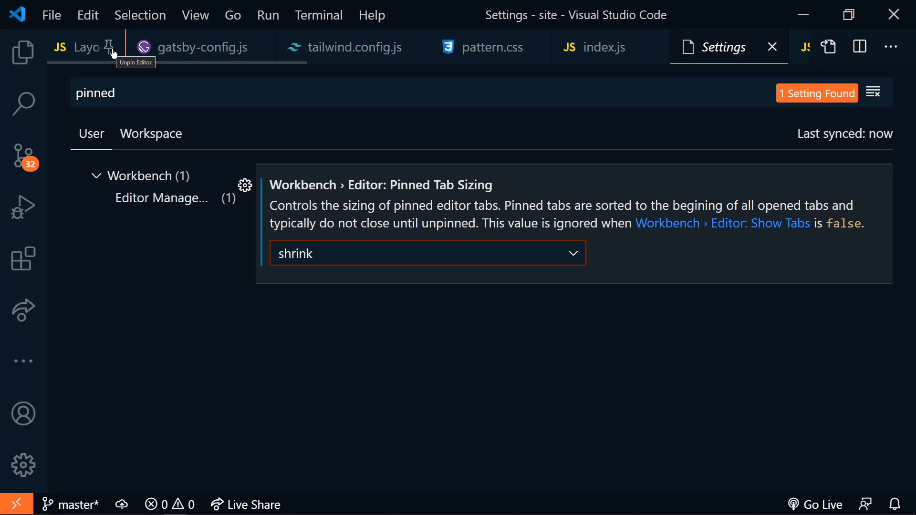
{"action": "left_click", "coordinate": [109, 45]}
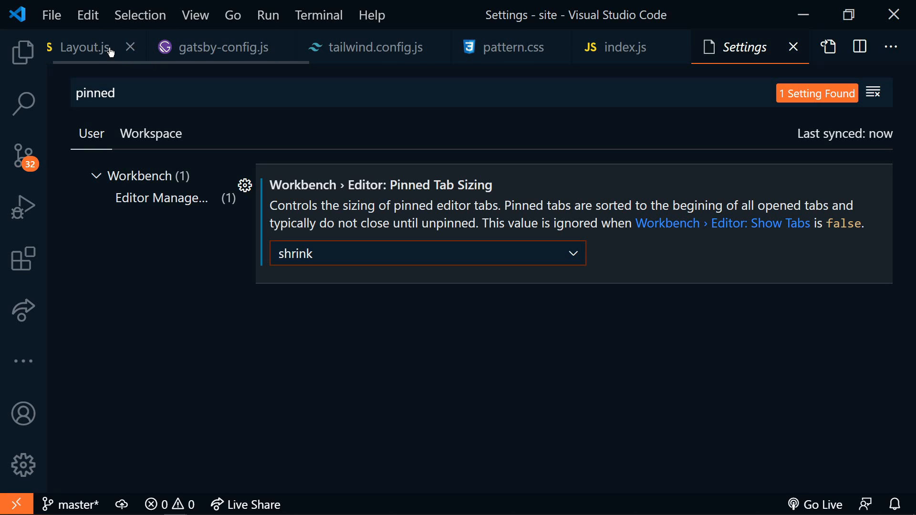
{"action": "right_click", "coordinate": [83, 46]}
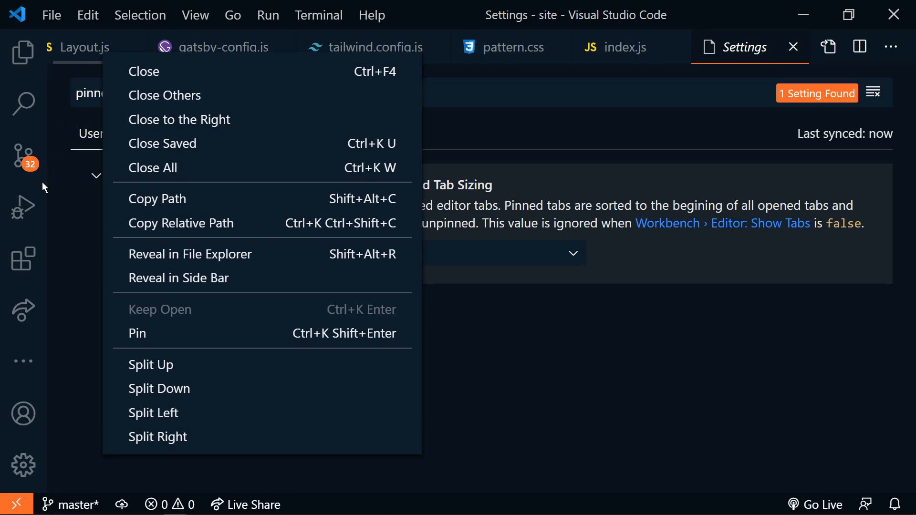
{"action": "left_click", "coordinate": [137, 333]}
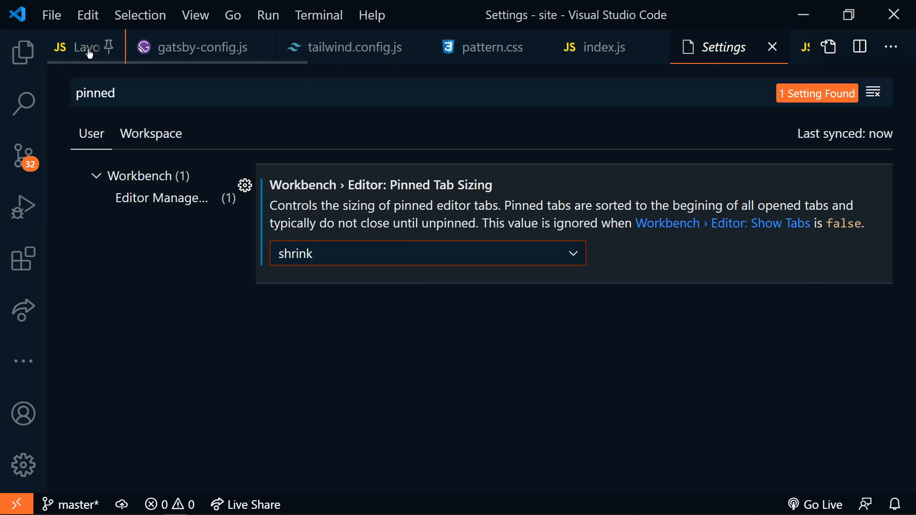
{"action": "left_click", "coordinate": [85, 48]}
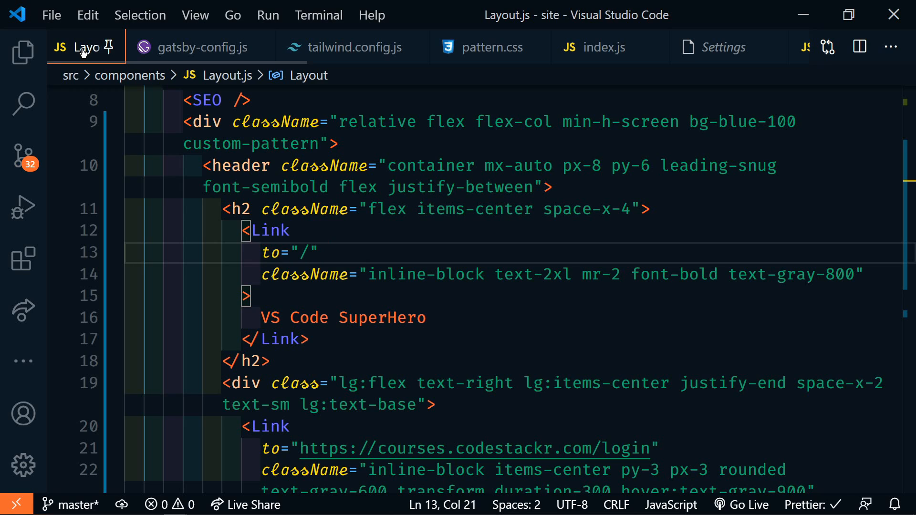
{"action": "left_click", "coordinate": [320, 253]}
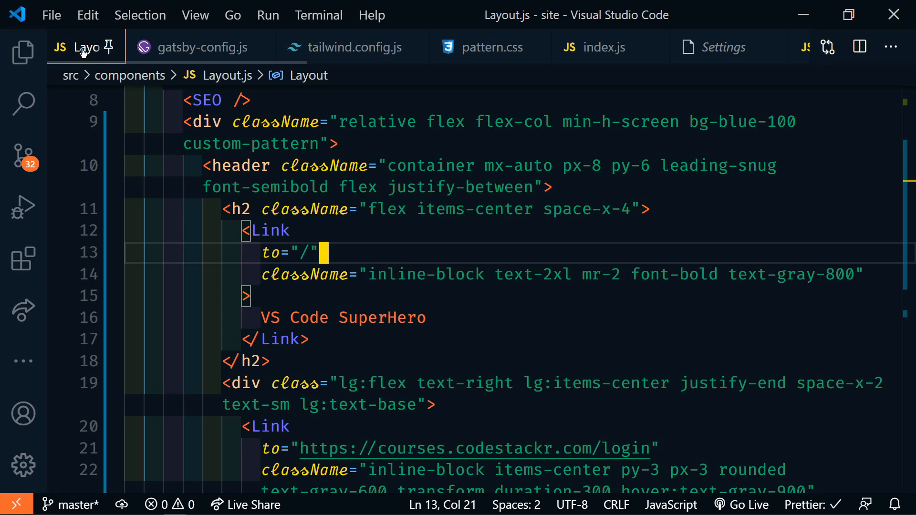
{"action": "left_click", "coordinate": [724, 46]}
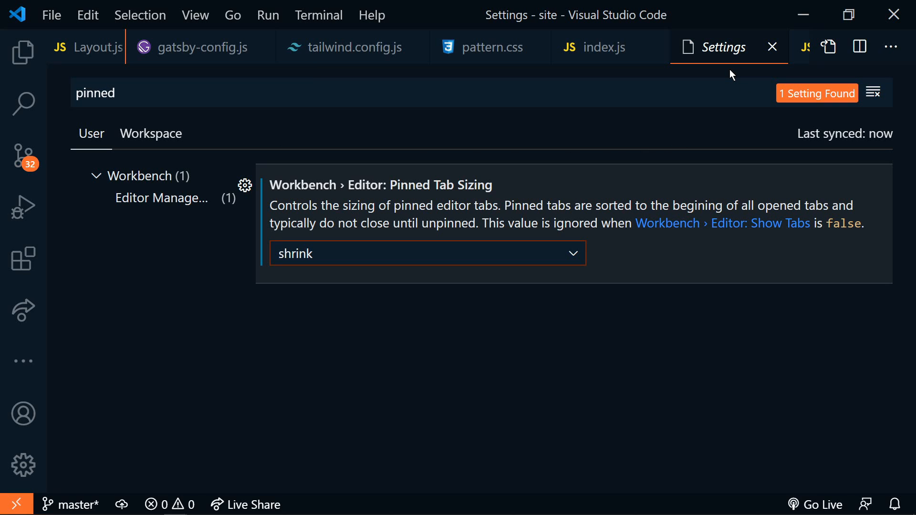
{"action": "mouse_move", "coordinate": [263, 314]}
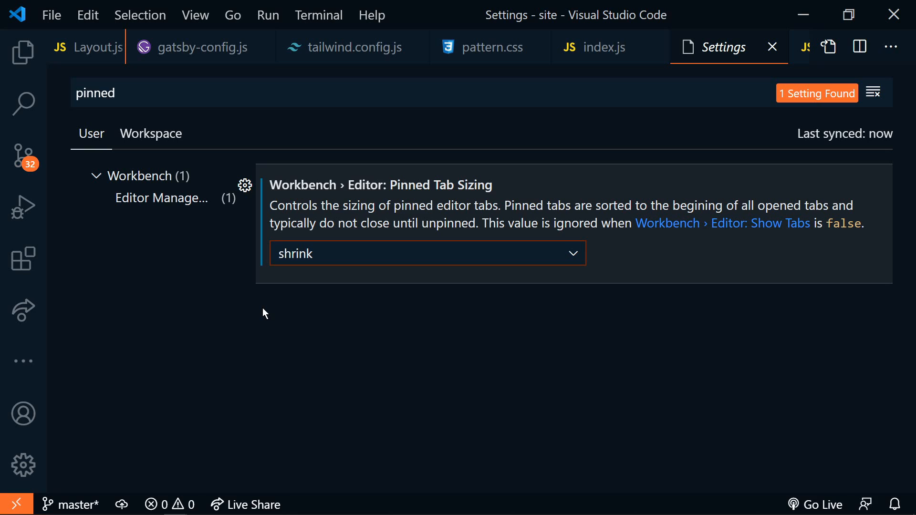
{"action": "mouse_move", "coordinate": [265, 319]}
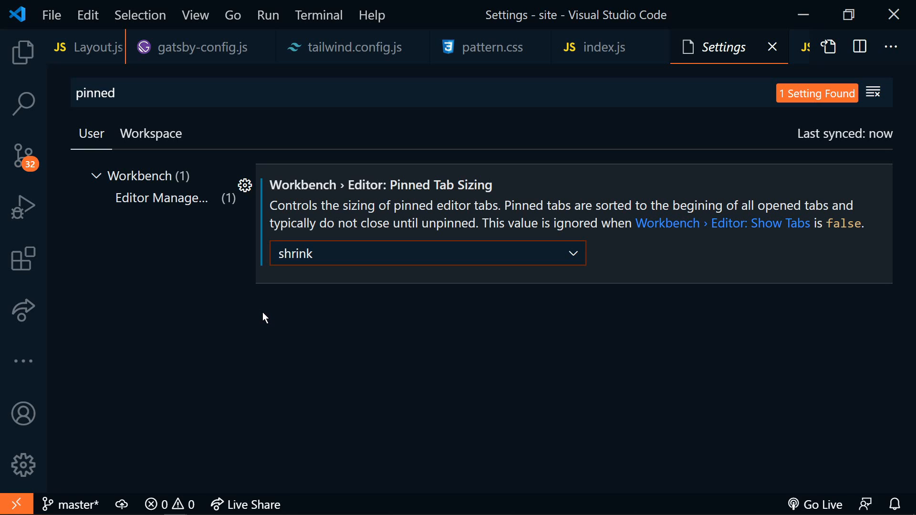
Open the Manage gear menu at the bottom of the Activity Bar.
{"action": "left_click", "coordinate": [21, 465]}
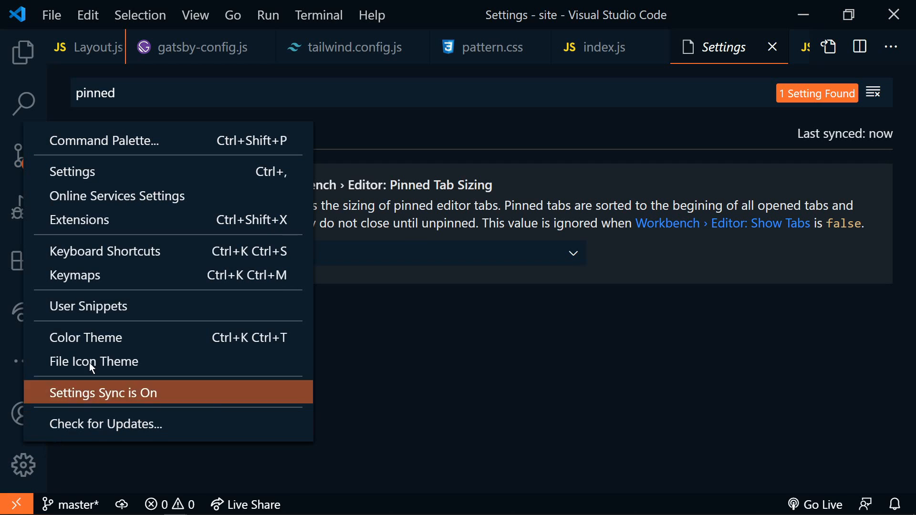
Search Keyboard Shortcuts for 'close' to find Close Pinned Editor, then open pinned Layout.js.
{"action": "left_click", "coordinate": [105, 251]}
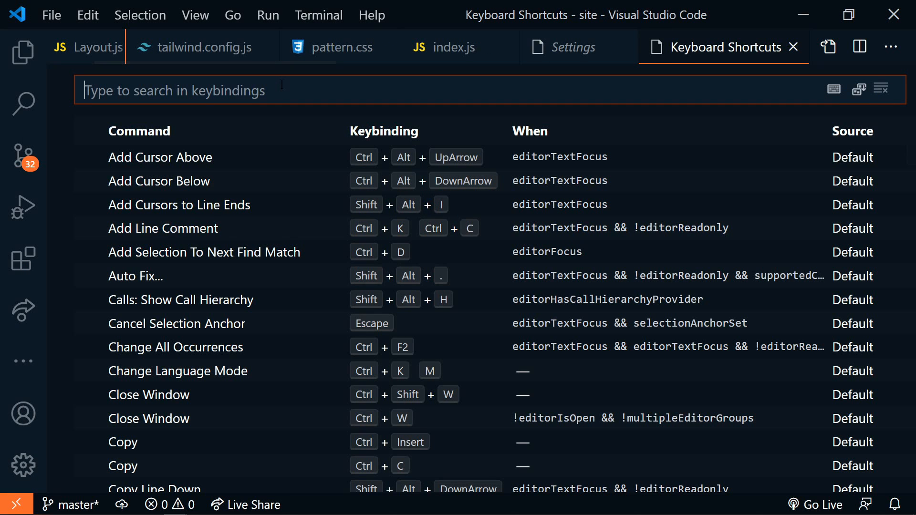
{"action": "type", "text": "closeactivepin"}
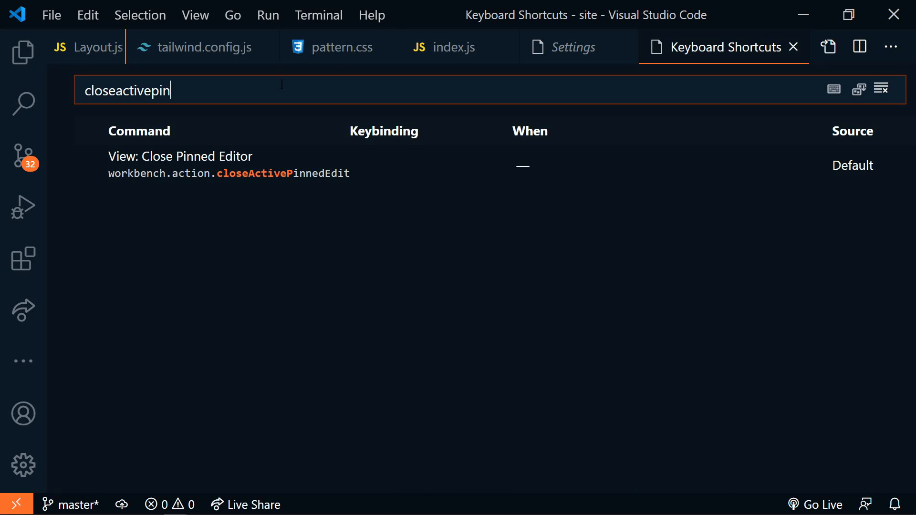
{"action": "mouse_move", "coordinate": [298, 178]}
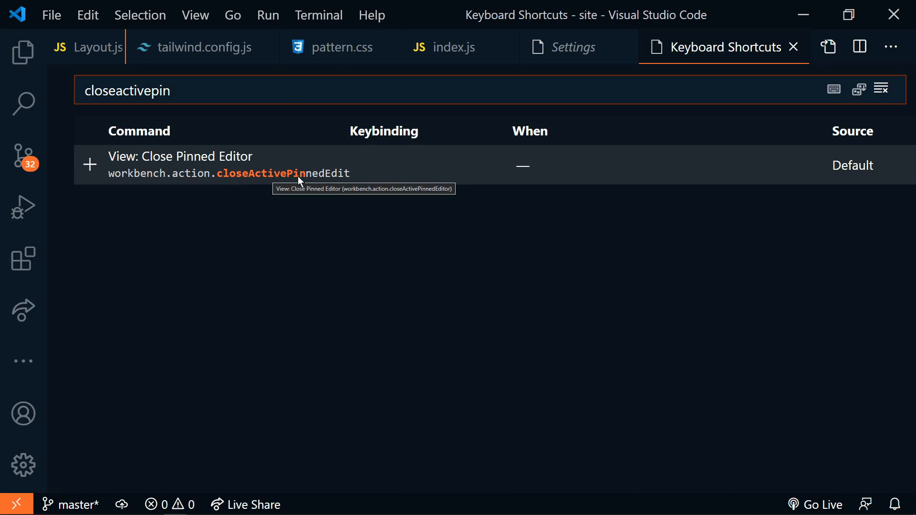
{"action": "mouse_move", "coordinate": [410, 172]}
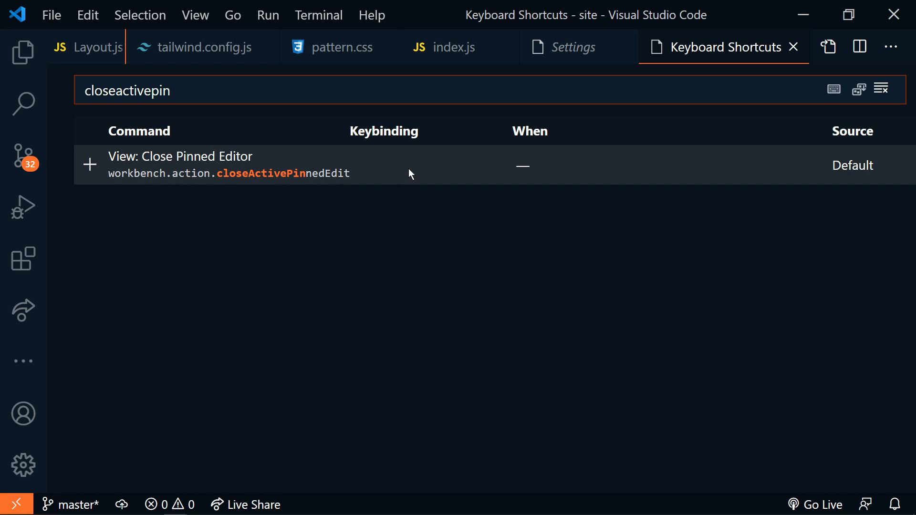
{"action": "mouse_move", "coordinate": [331, 183]}
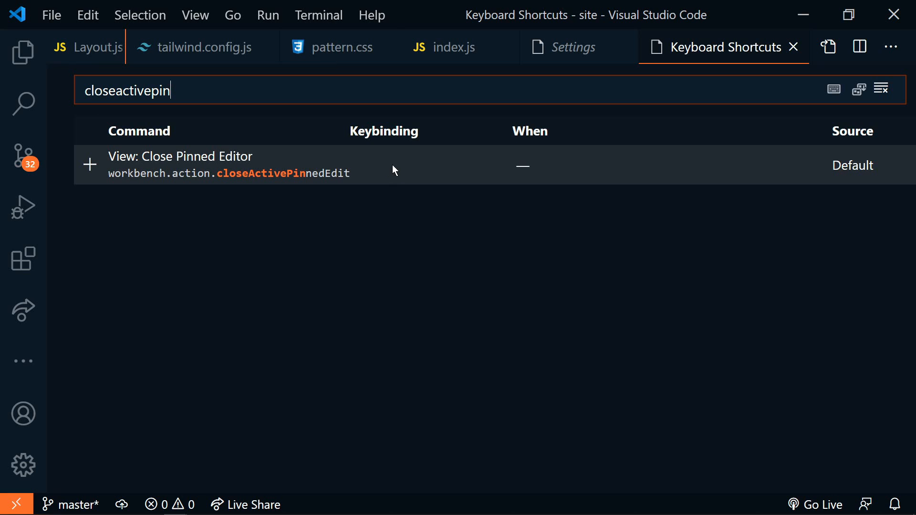
{"action": "mouse_move", "coordinate": [139, 174]}
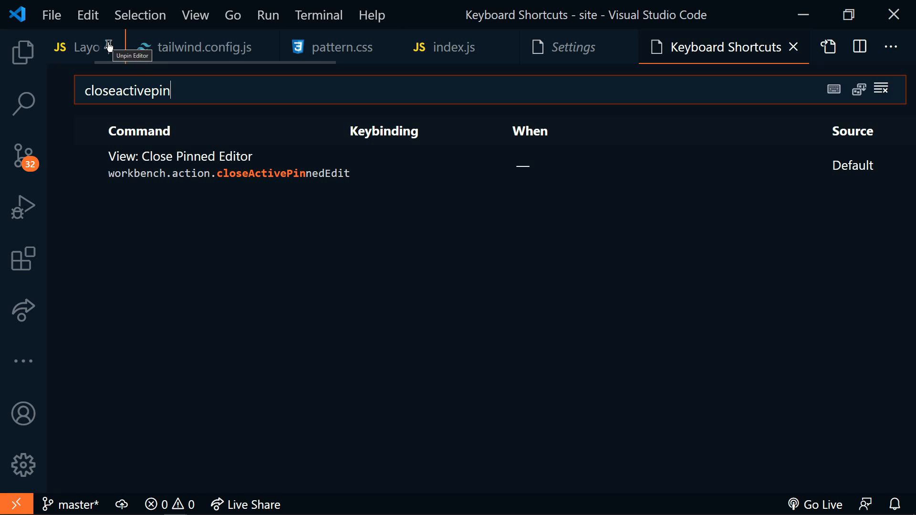
{"action": "left_click", "coordinate": [107, 47]}
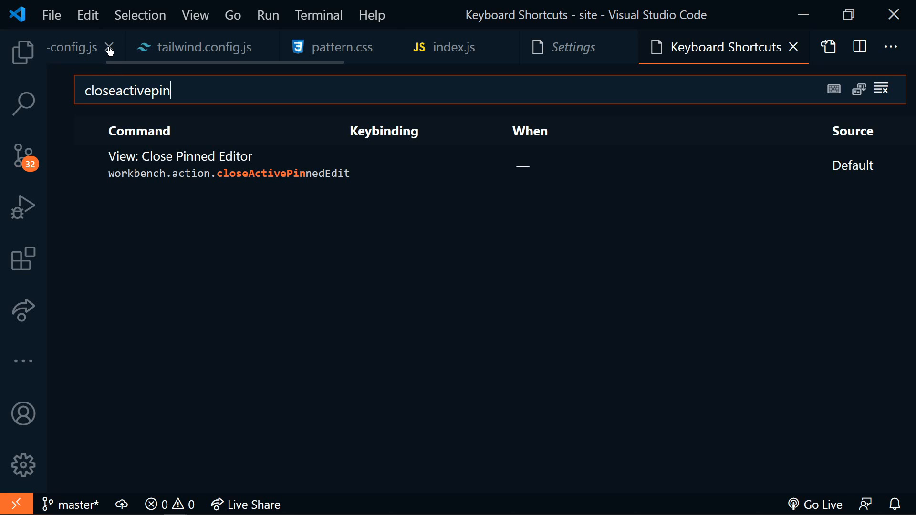
{"action": "left_click", "coordinate": [109, 48]}
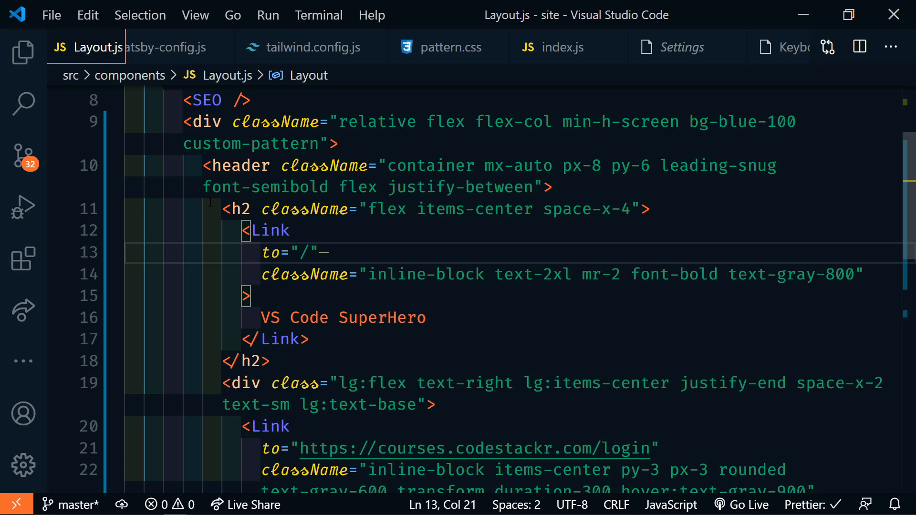
Open the Extensions marketplace and search for 'codestackr'.
{"action": "key", "text": "Backspace"}
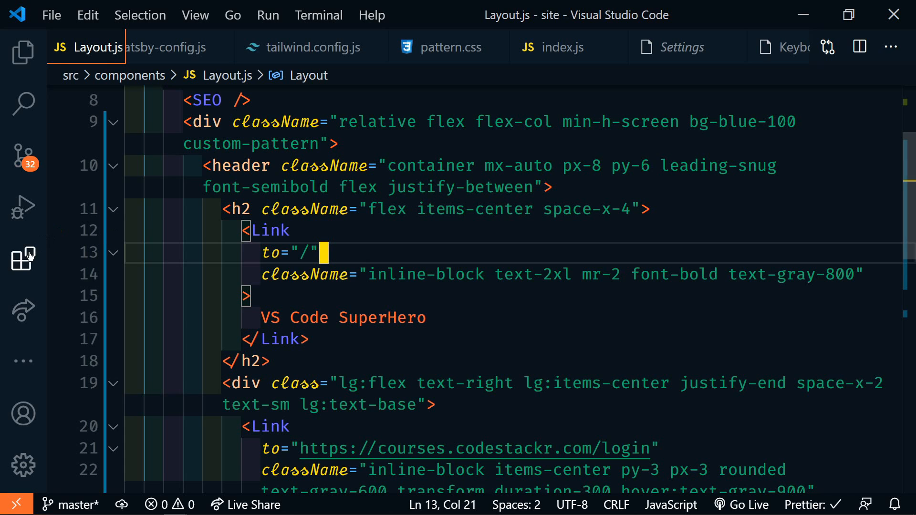
{"action": "left_click", "coordinate": [21, 258]}
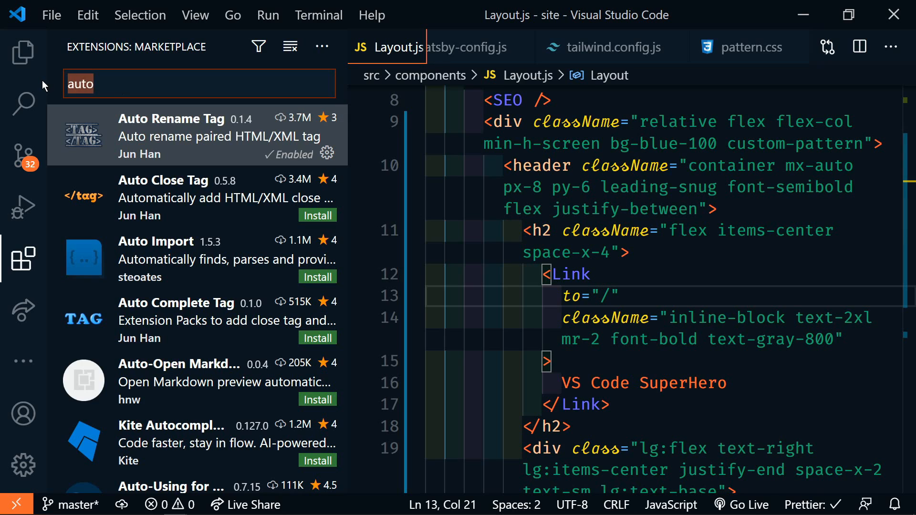
{"action": "type", "text": "code"}
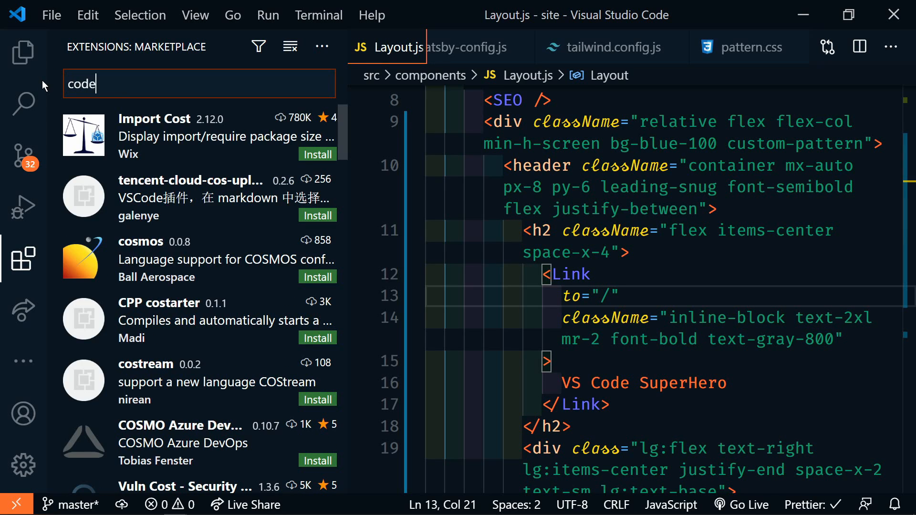
{"action": "type", "text": "stackr"}
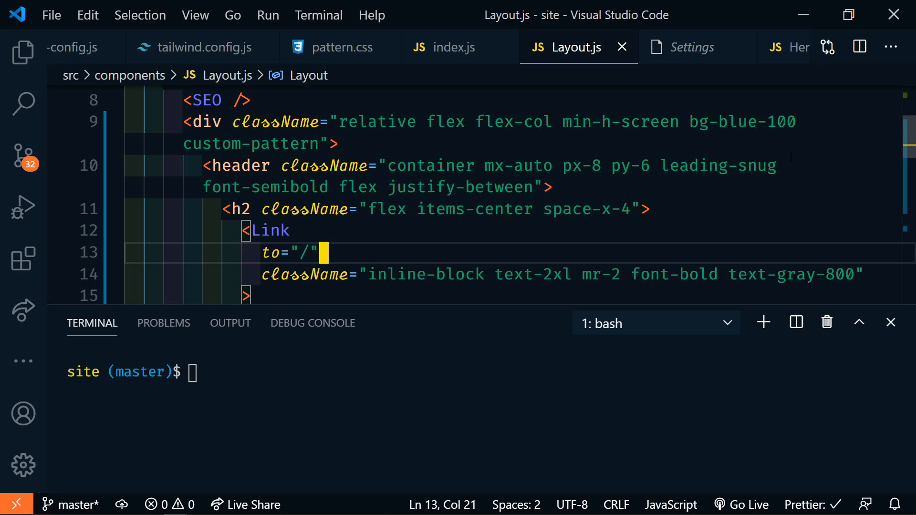
Open the Panel: Opens Maximized dropdown, currently set to preserve.
{"action": "left_click", "coordinate": [859, 322]}
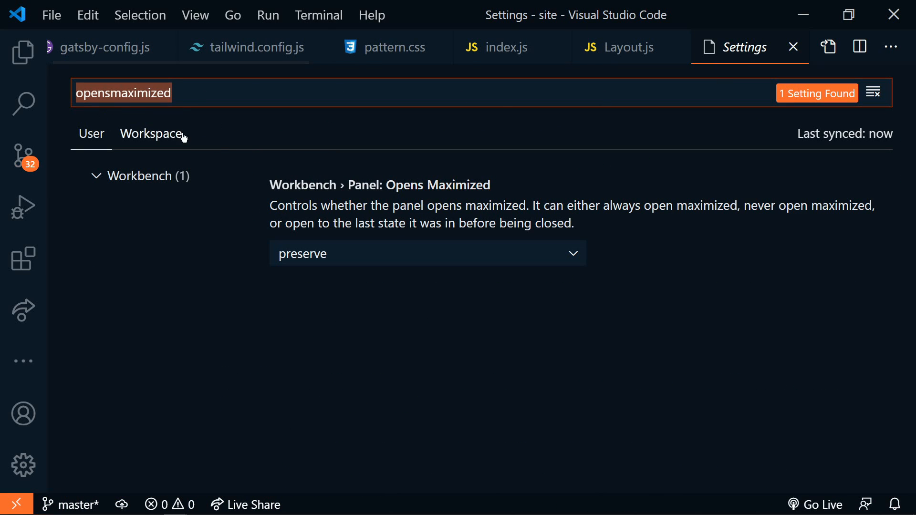
{"action": "mouse_move", "coordinate": [477, 198]}
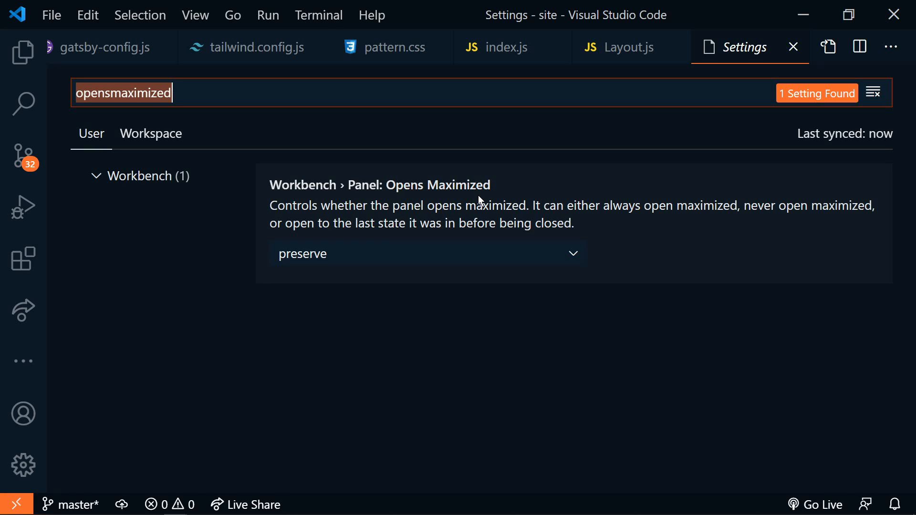
{"action": "mouse_move", "coordinate": [555, 269]}
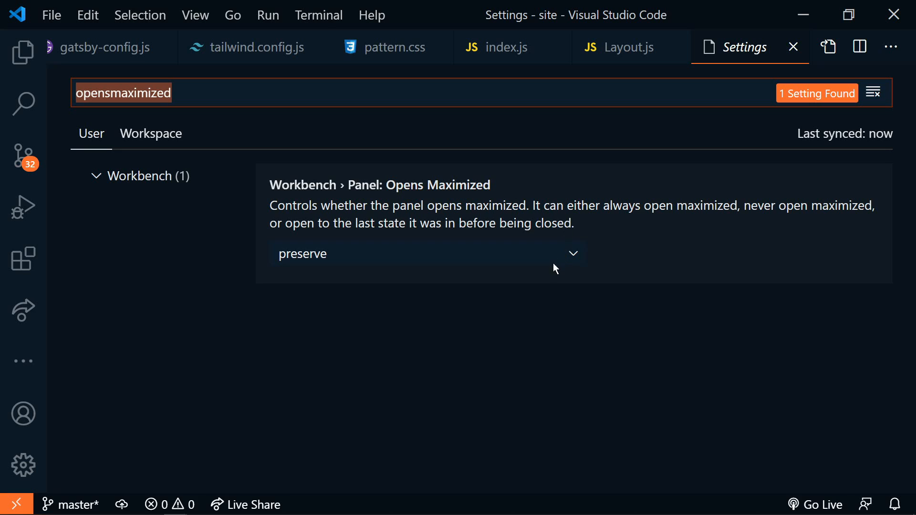
{"action": "left_click", "coordinate": [426, 254]}
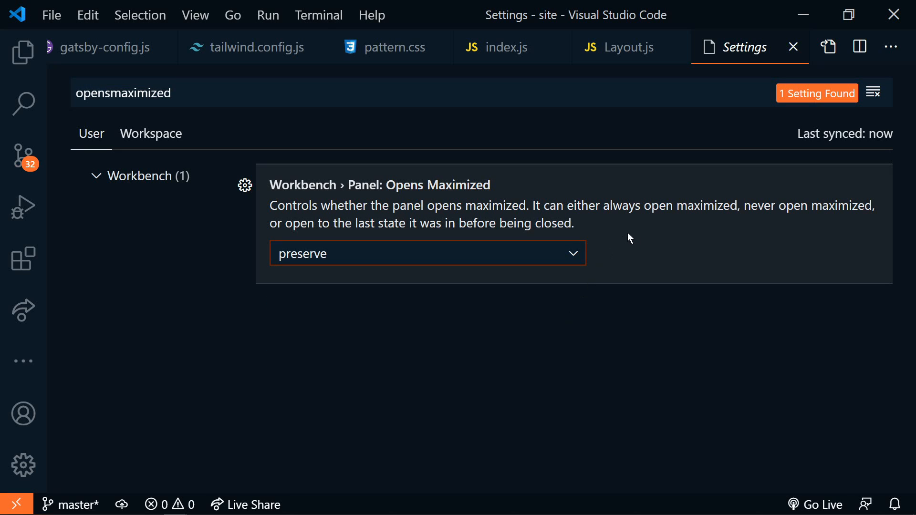
{"action": "mouse_move", "coordinate": [641, 239]}
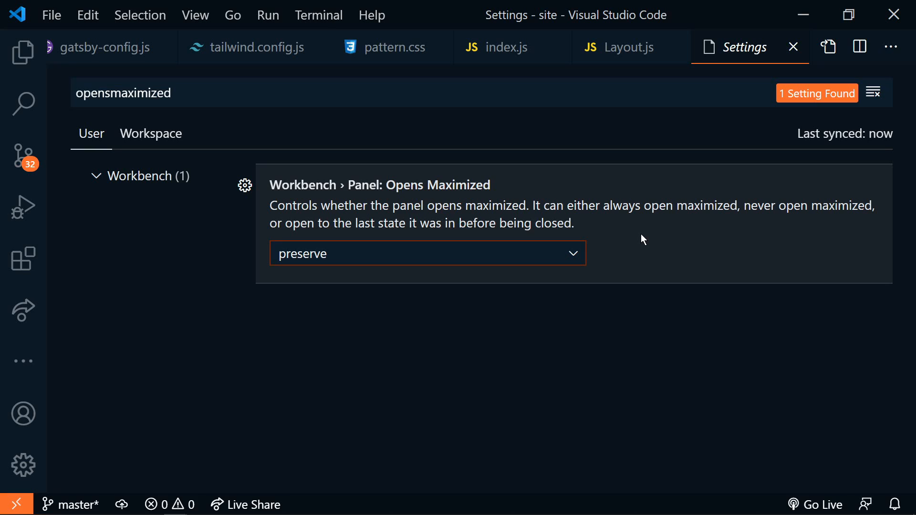
{"action": "mouse_move", "coordinate": [645, 243]}
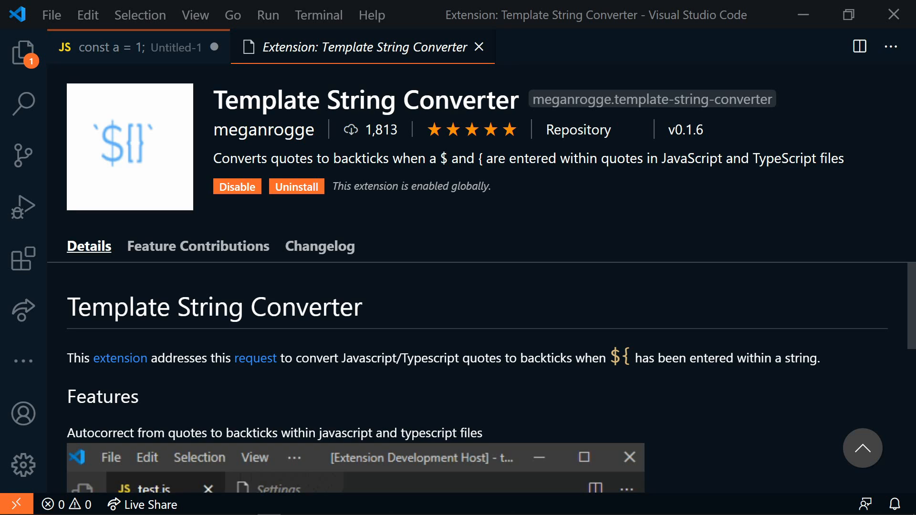
Switch to the Untitled-1 JavaScript file holding "This is demo 1".
{"action": "left_click", "coordinate": [134, 47]}
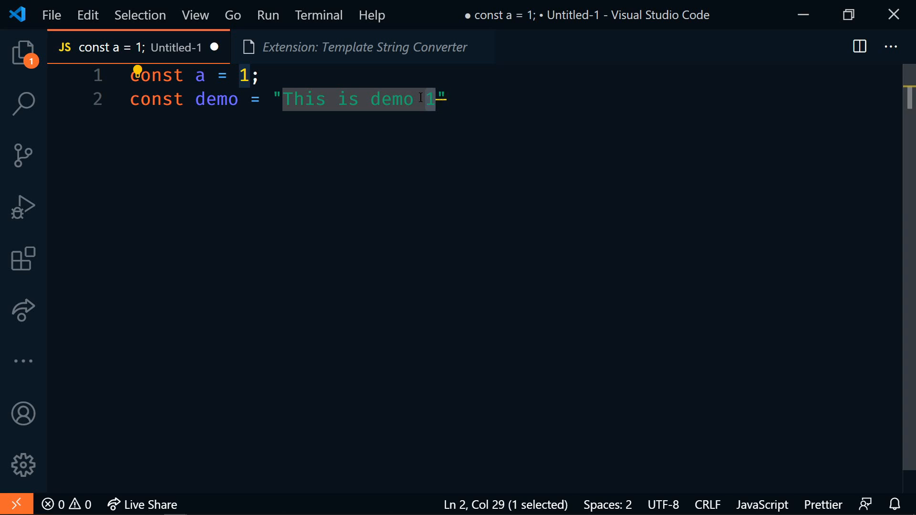
{"action": "mouse_move", "coordinate": [350, 62]}
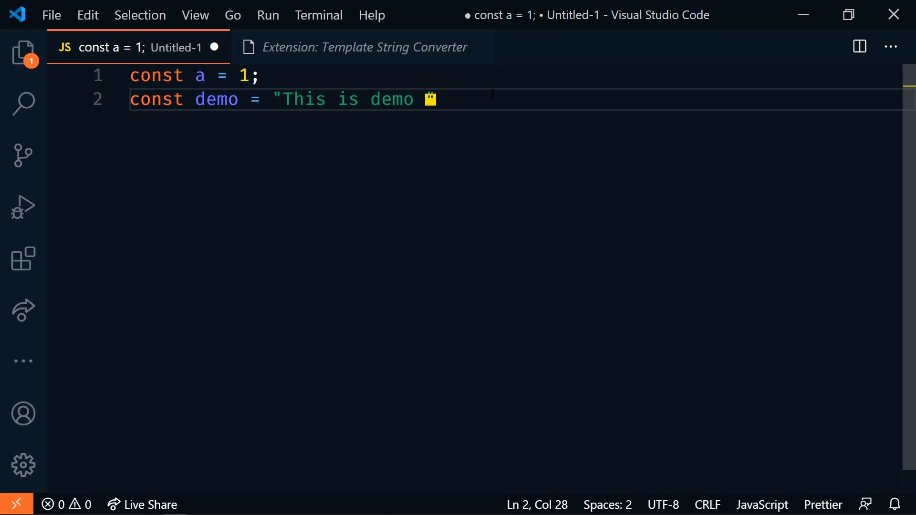
Type ${a into the demo string so its quotes become backticks.
{"action": "type", "text": "$"}
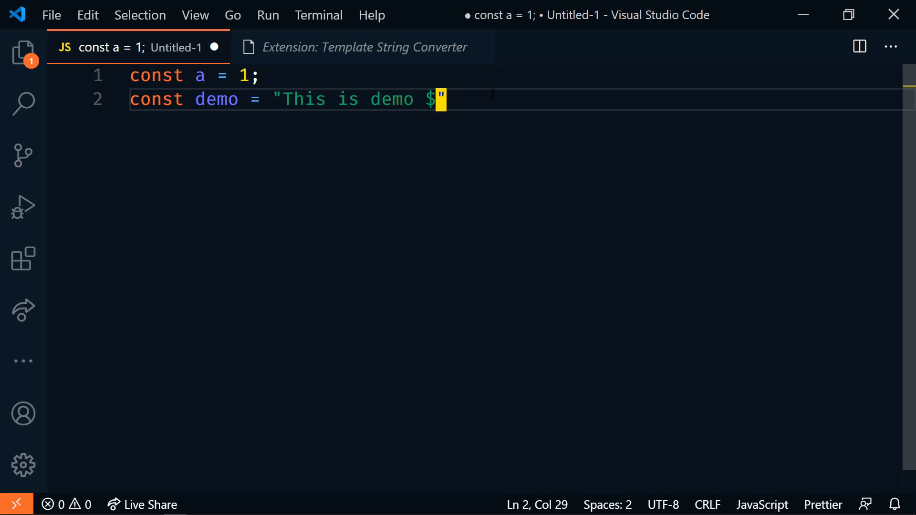
{"action": "type", "text": "{}`"}
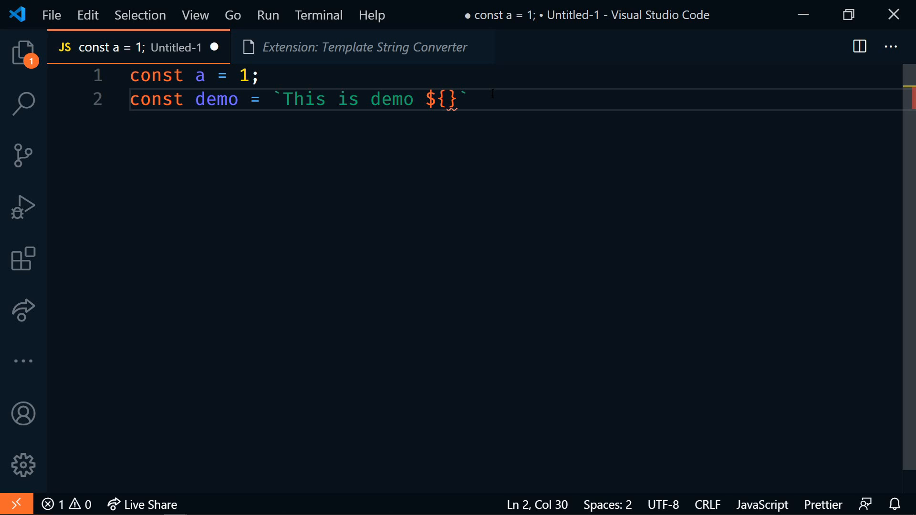
{"action": "type", "text": "a"}
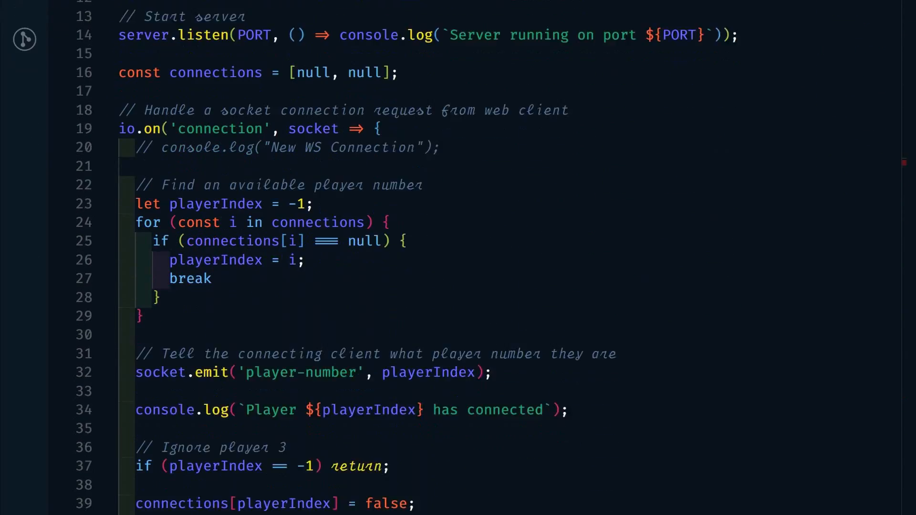
{"action": "scroll", "scroll_direction": "down", "scroll_amount": 3}
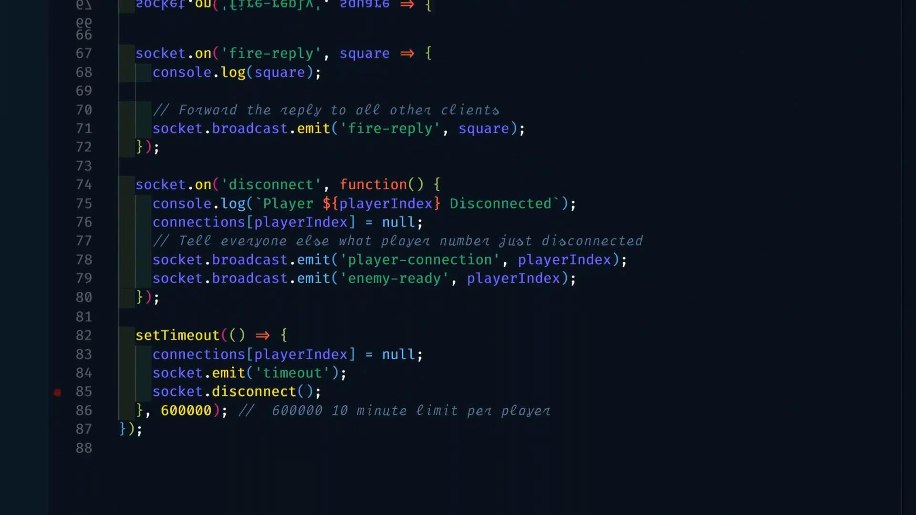